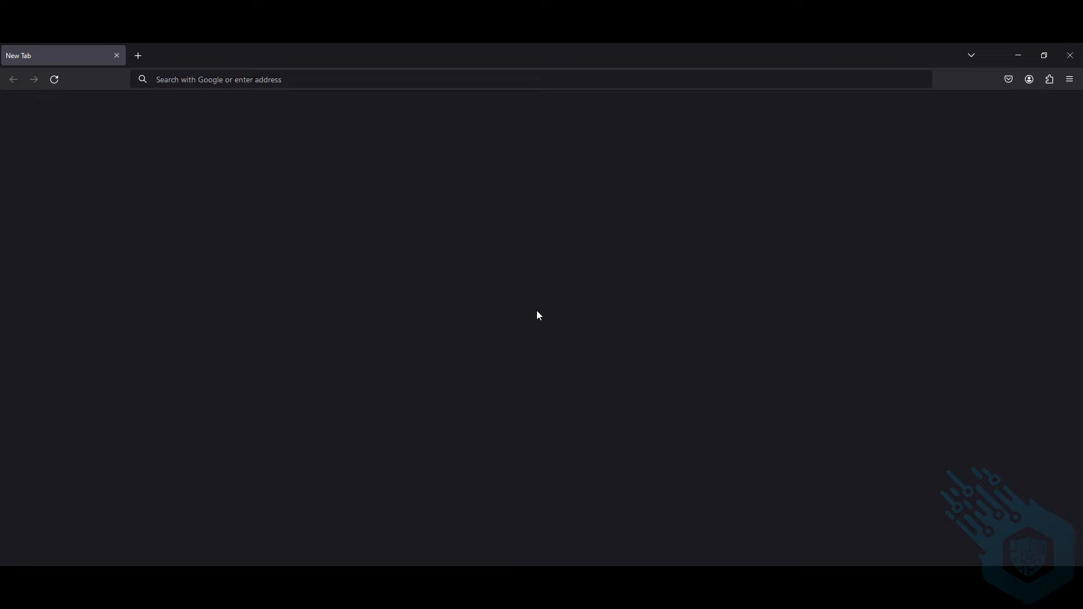
text(https)
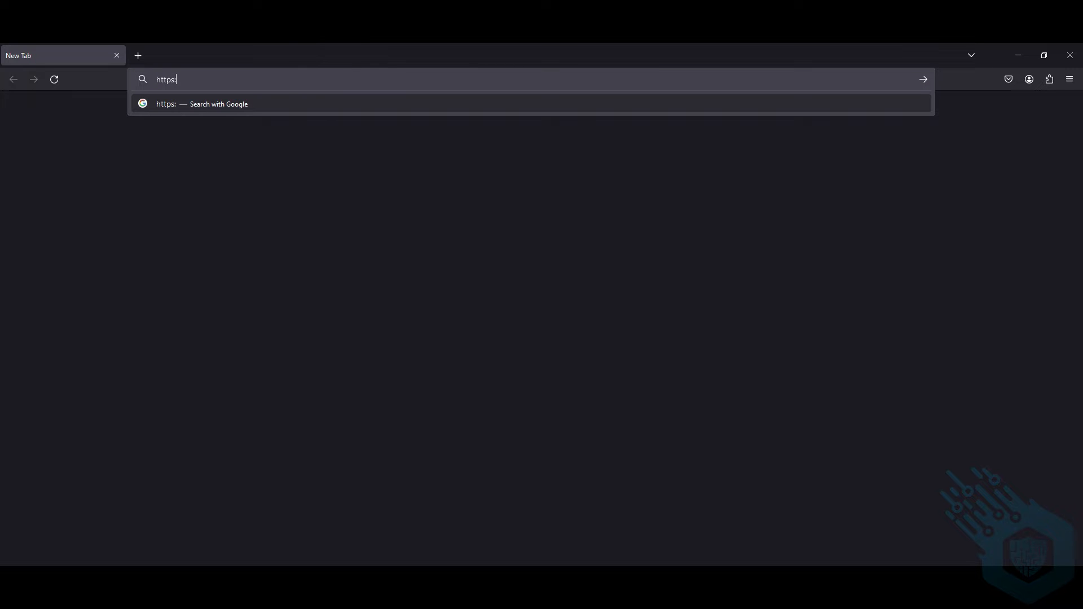
text(://192.168.)
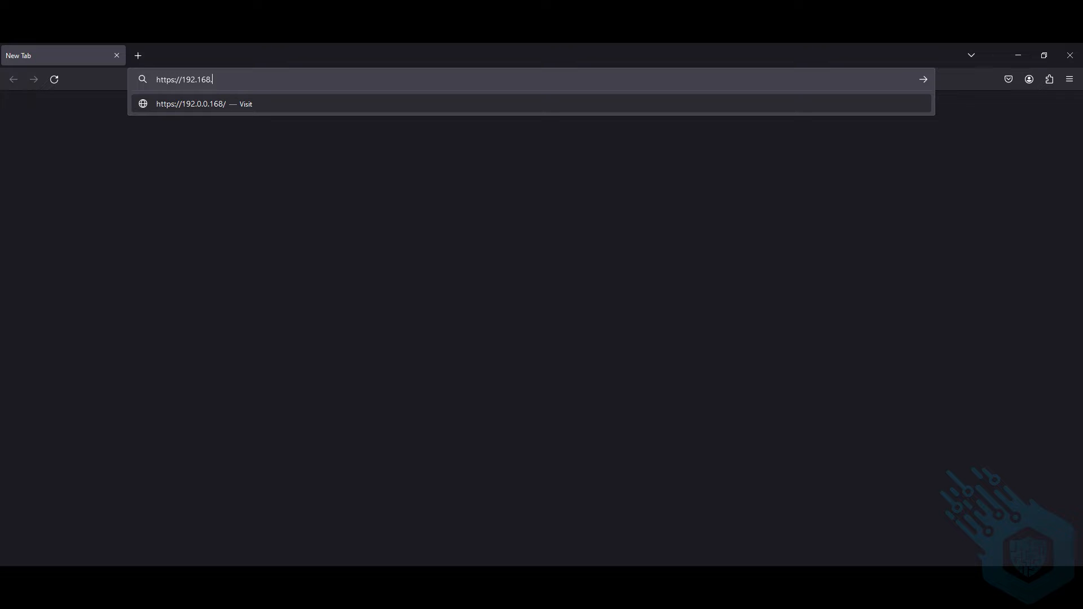
text(3.15:8006)
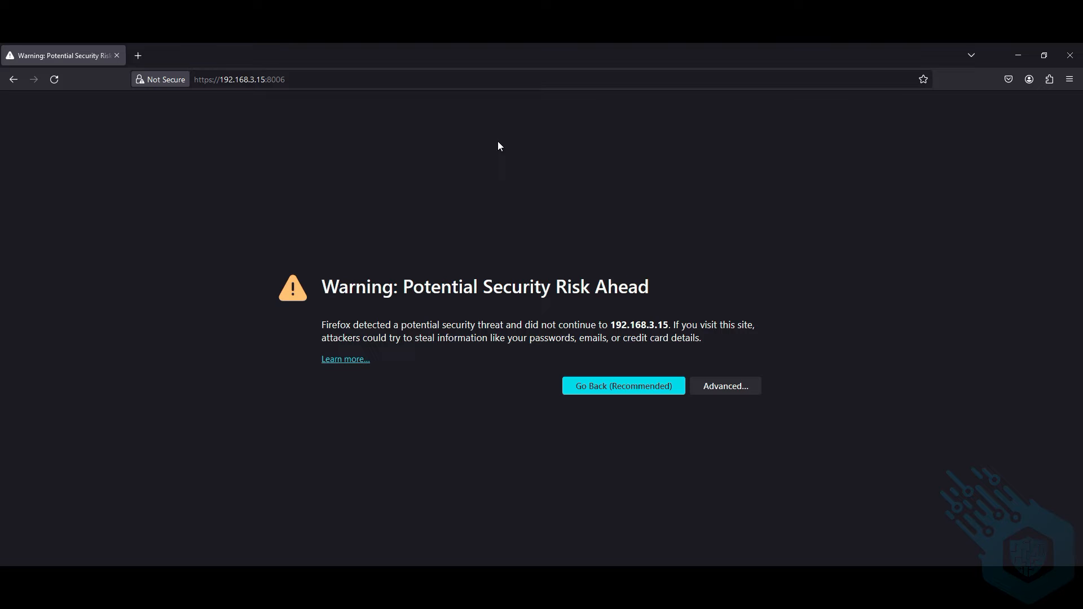
click(724, 385)
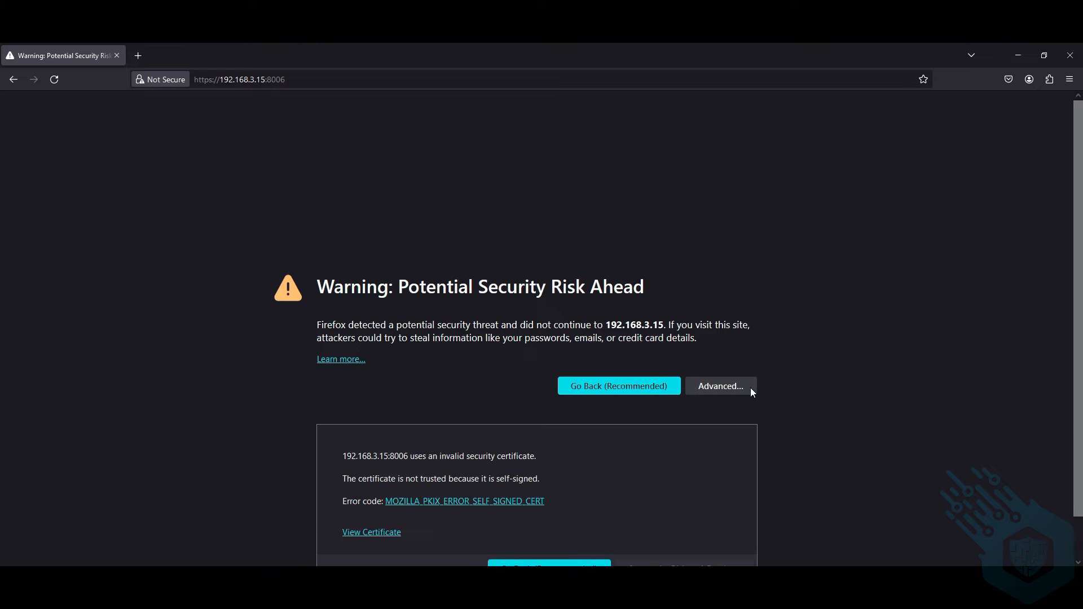
scroll(down, 3)
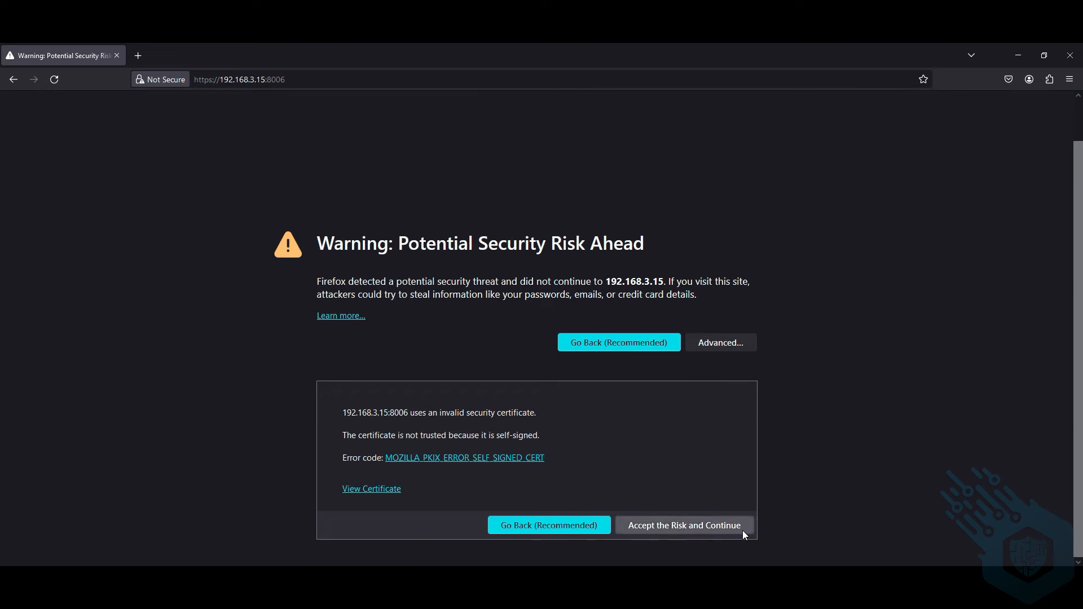
click(683, 526)
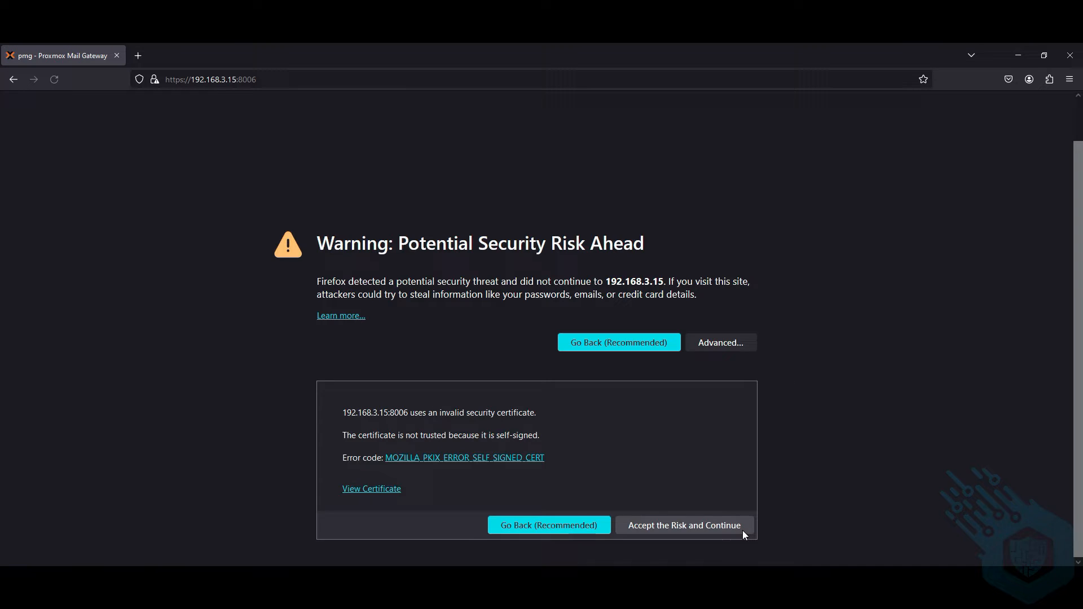
Log in as root with the password to reach the dashboard.
click(681, 524)
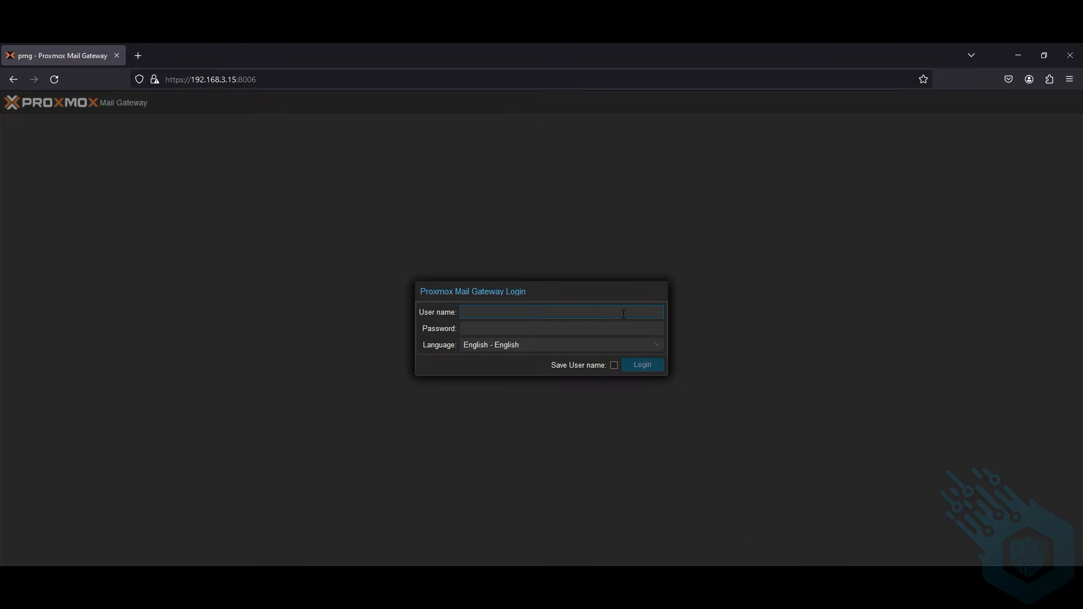
text(root)
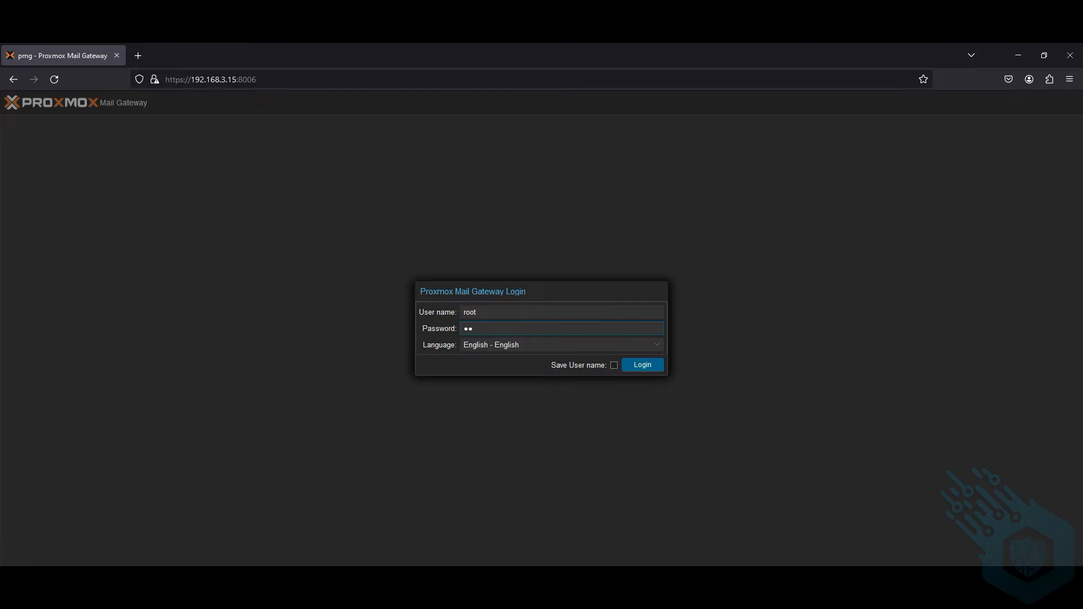
text(password)
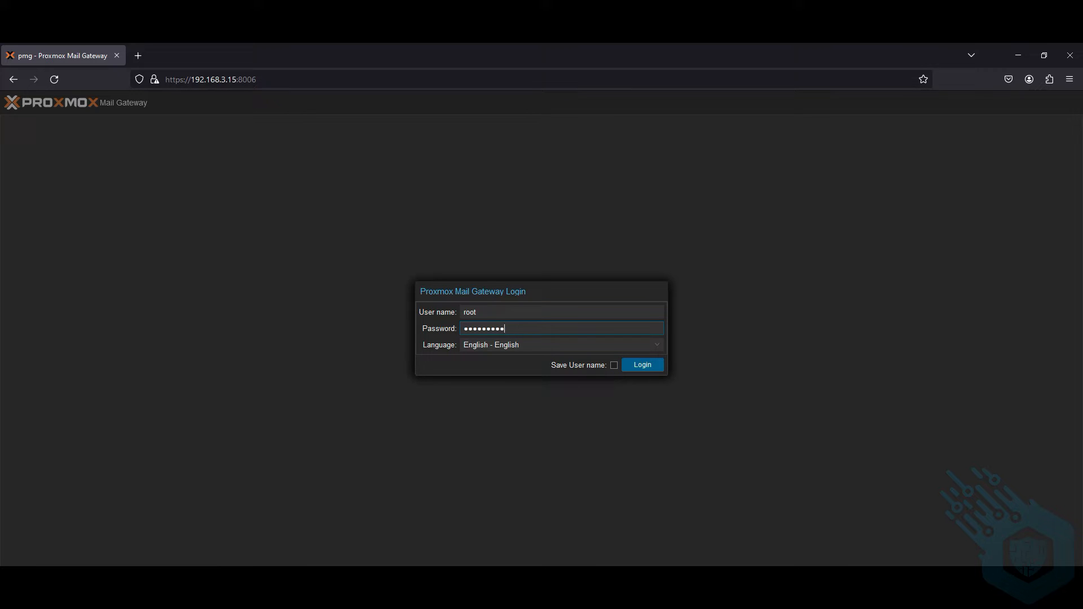
click(641, 364)
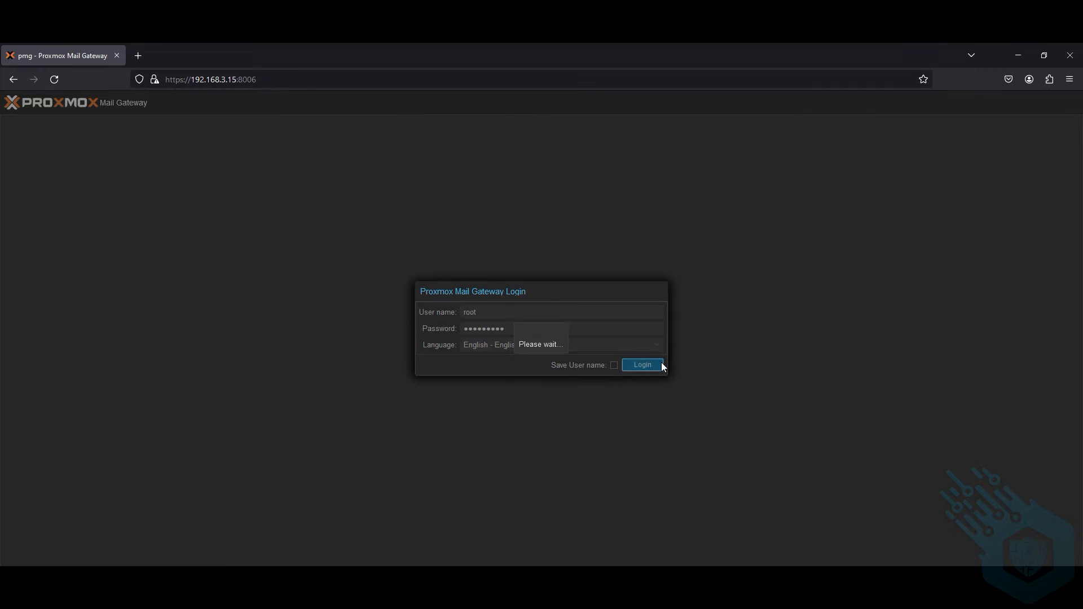
click(640, 364)
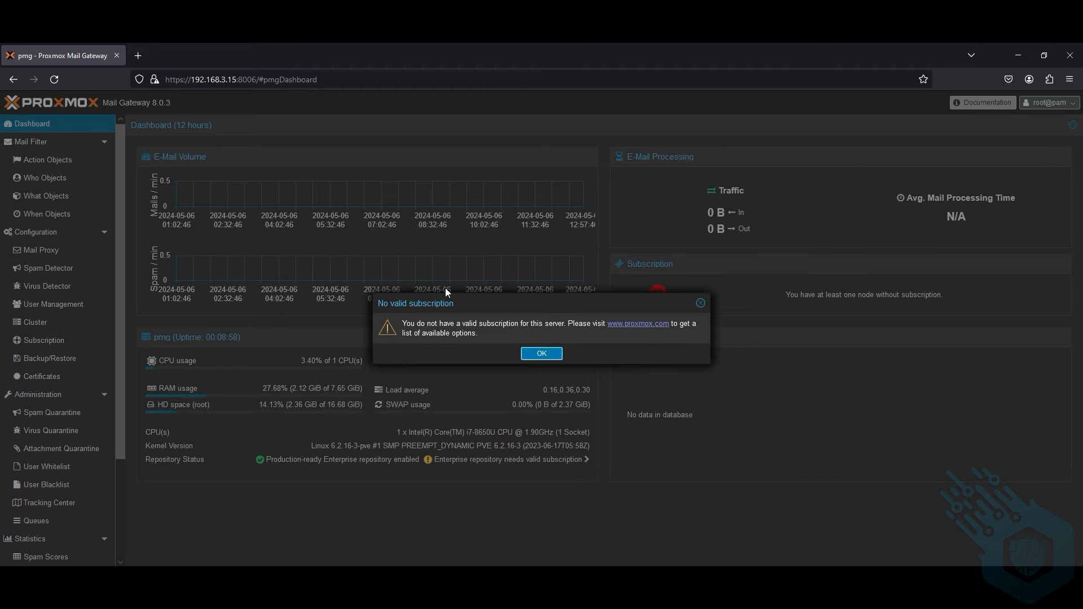
mouse_move(559, 367)
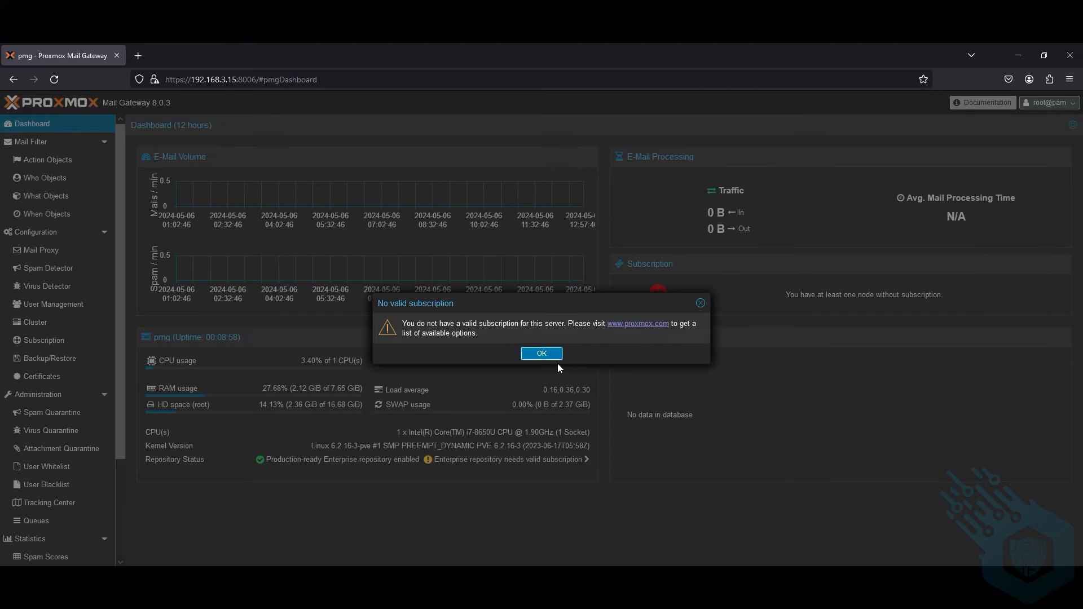
Dismiss the No valid subscription dialog and scroll the navigation tree.
click(540, 353)
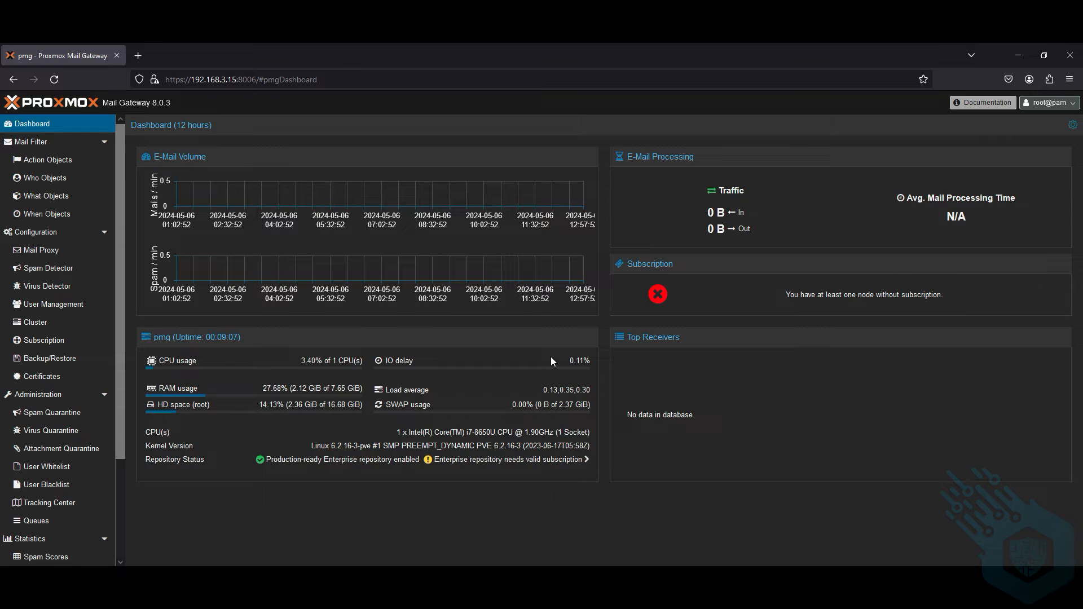
mouse_move(334, 283)
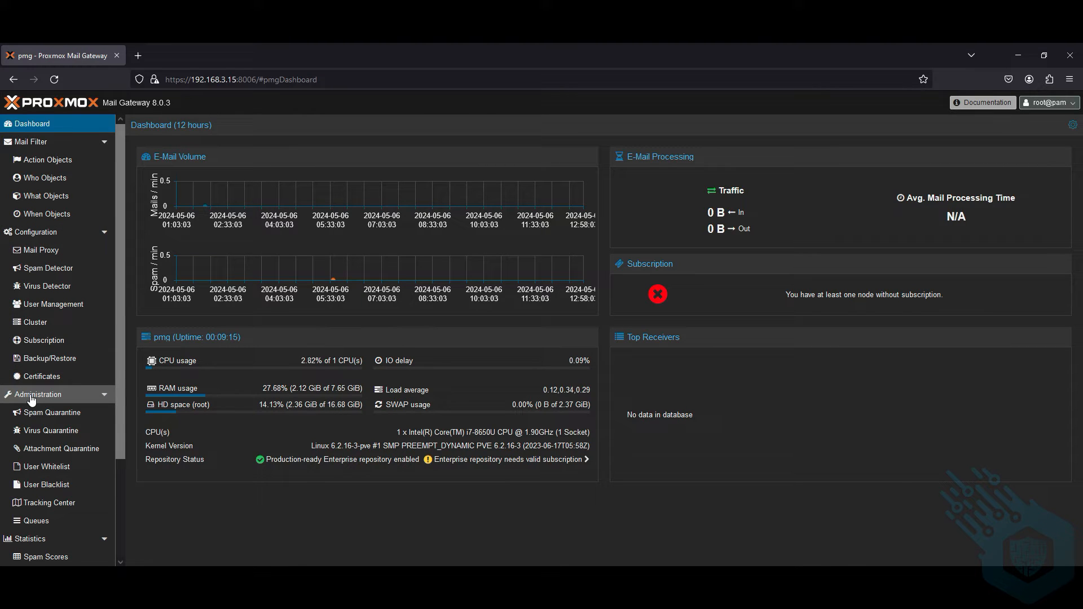
mouse_move(35, 513)
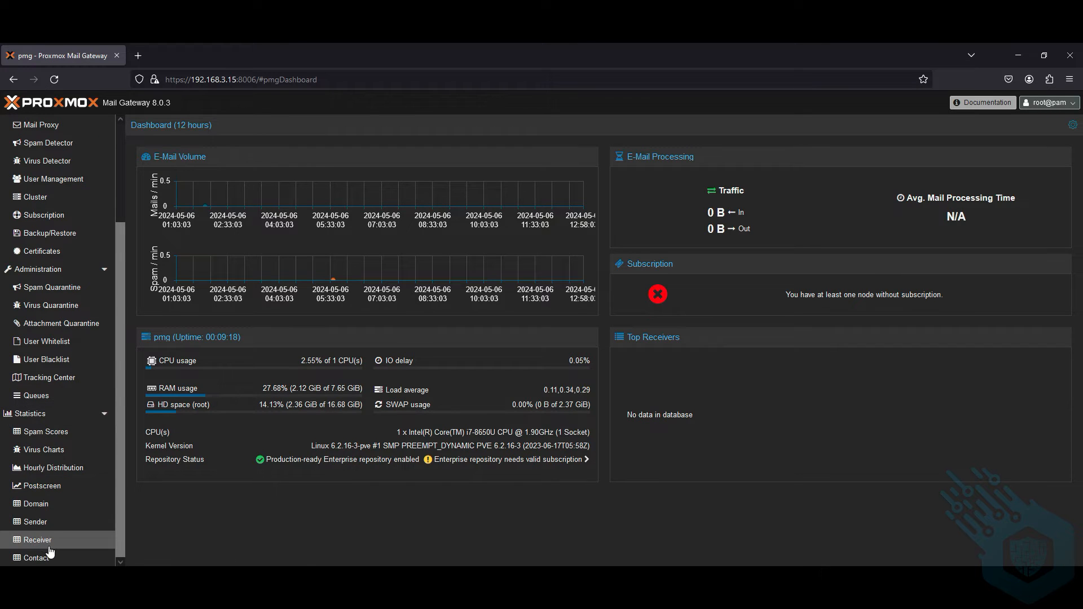
scroll(up, 3)
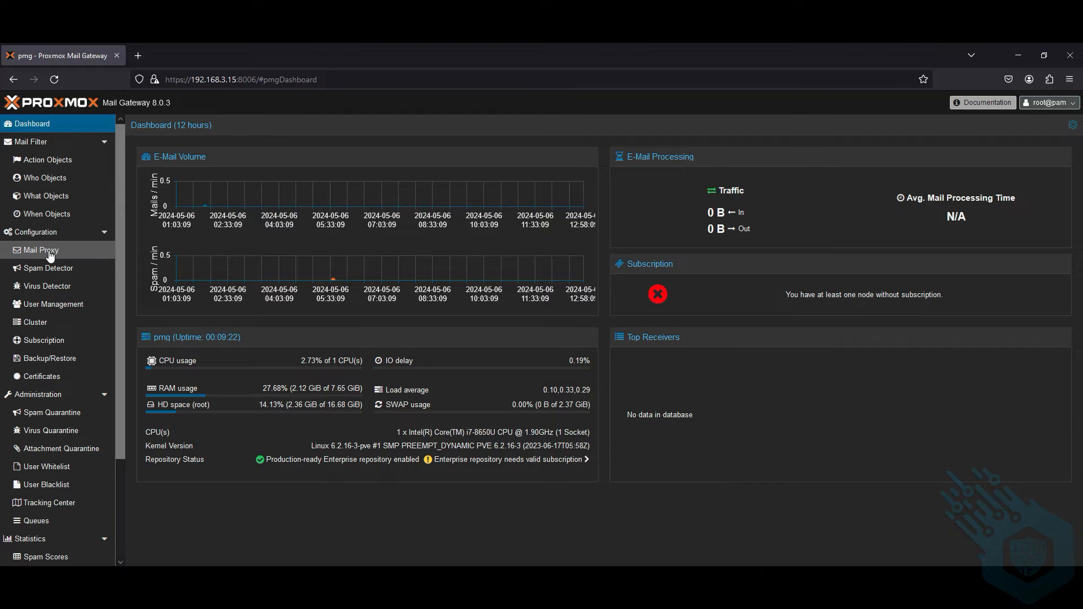
Under Mail Proxy > Relaying, set the Default Relay to 192.168.3.12 and save it.
click(39, 249)
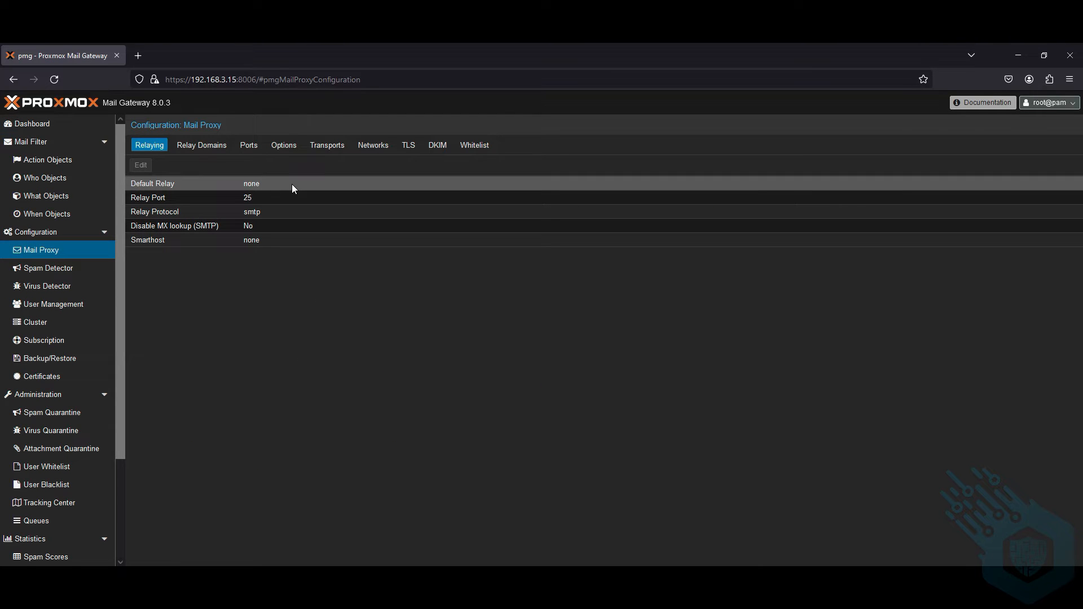
click(140, 164)
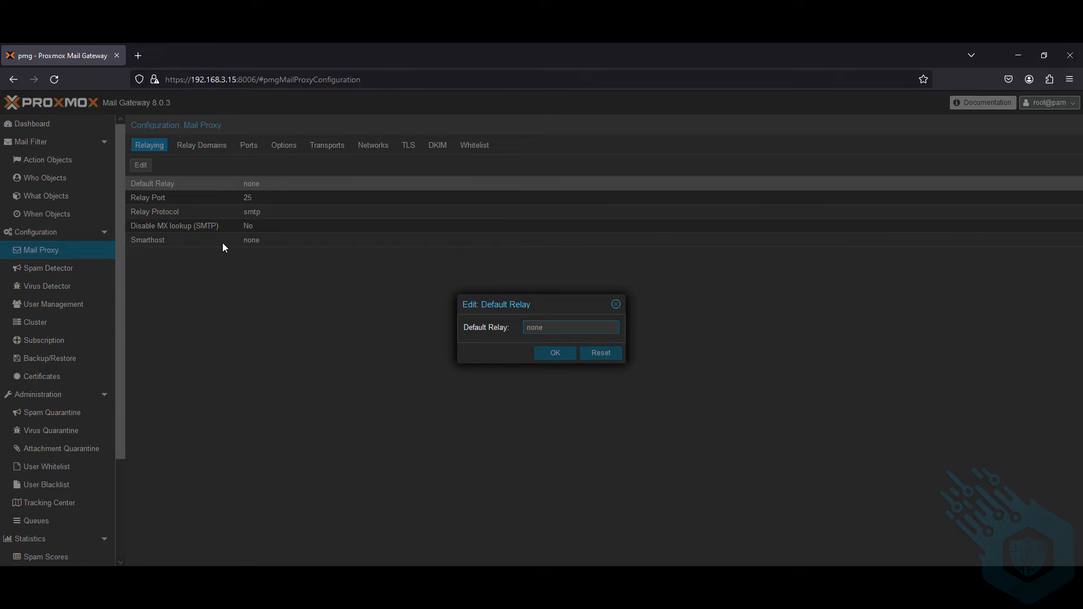
text(192.16)
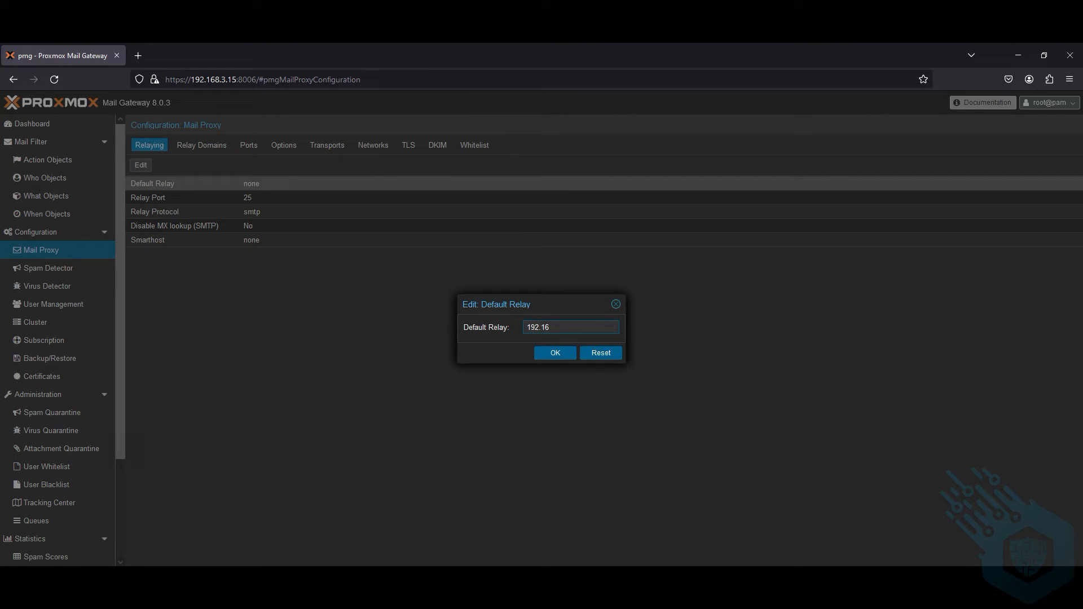
text(8)
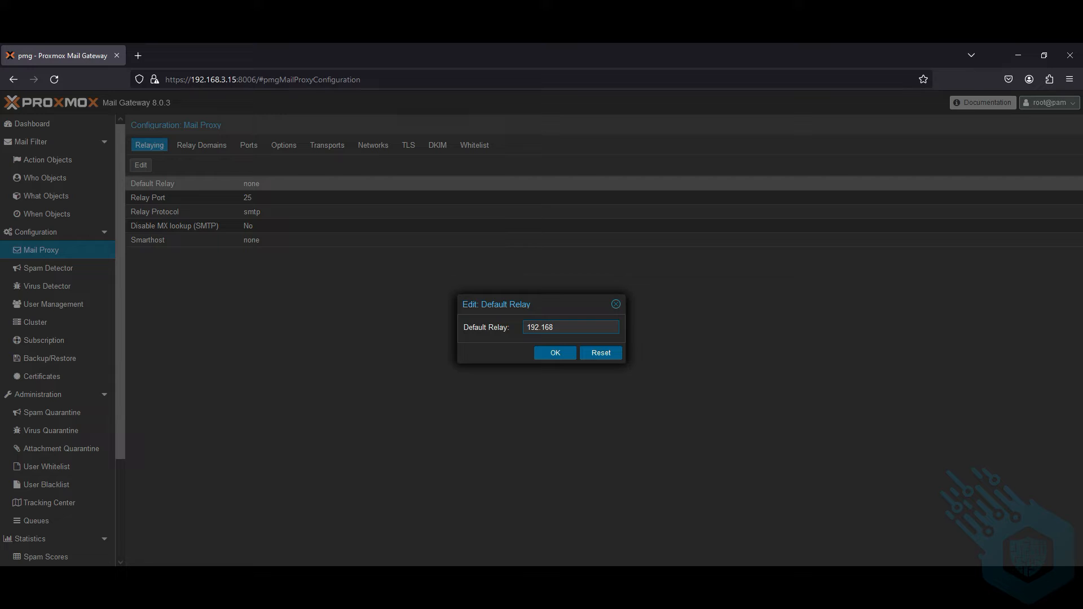
text(.3.12)
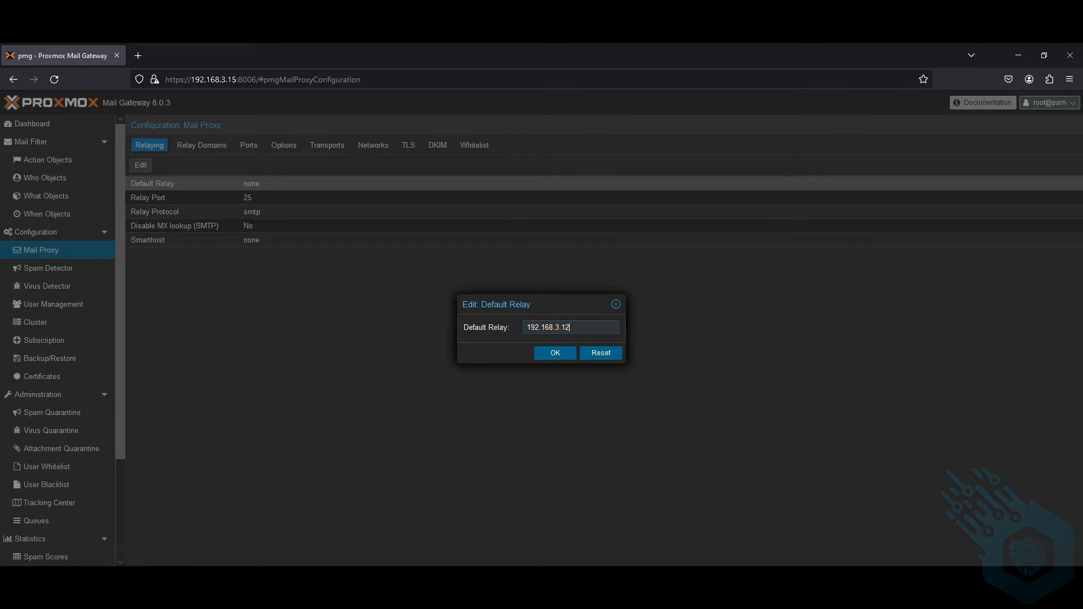
click(553, 353)
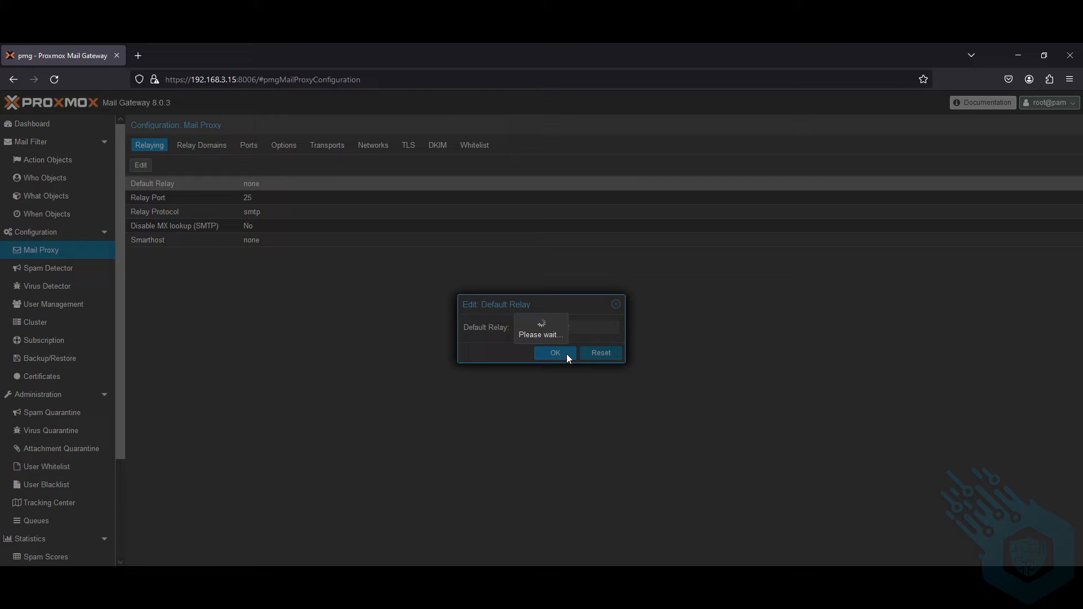
click(554, 353)
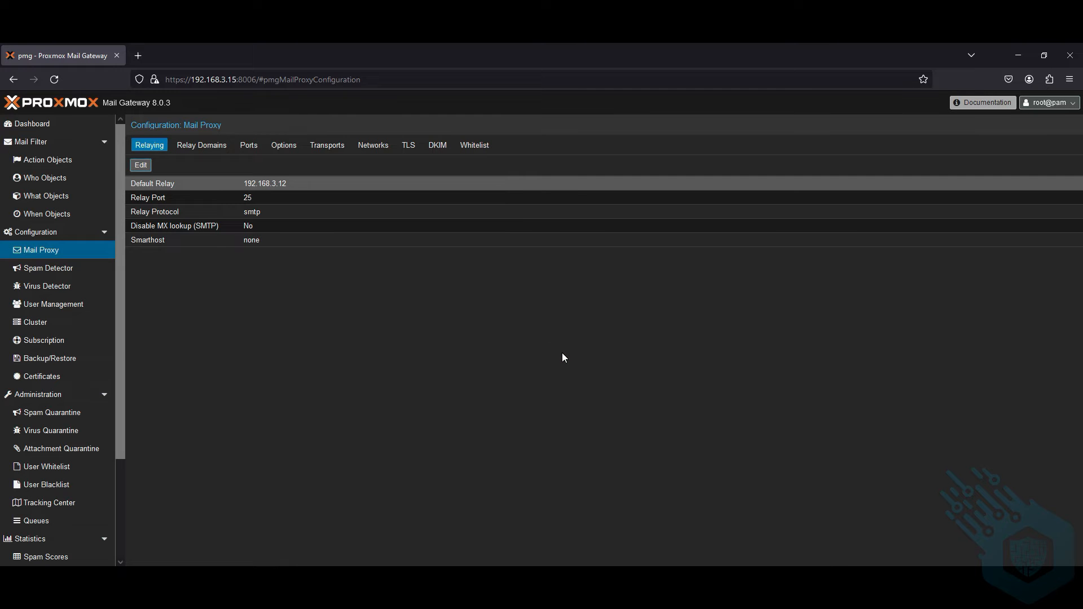
Create relay domain lab.local with comment lab in the Relay Domains list.
click(200, 146)
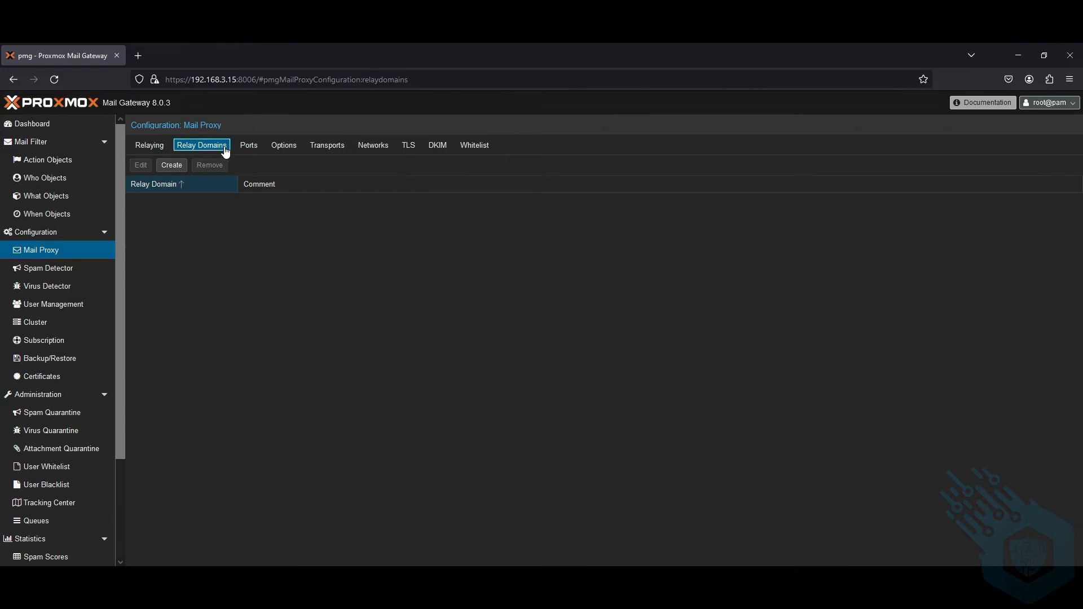
click(170, 165)
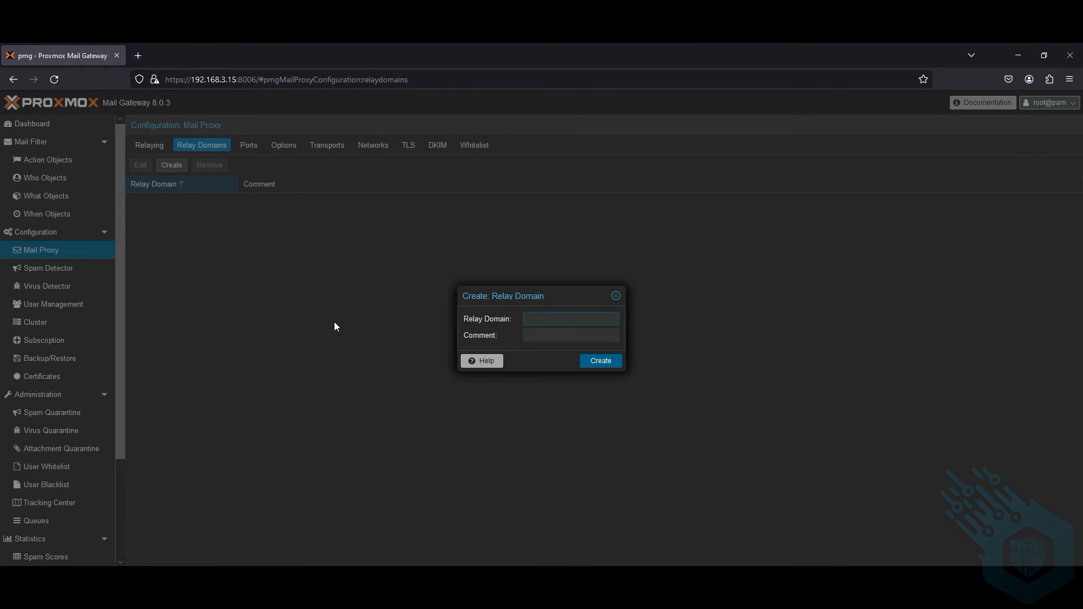
text(lab.local)
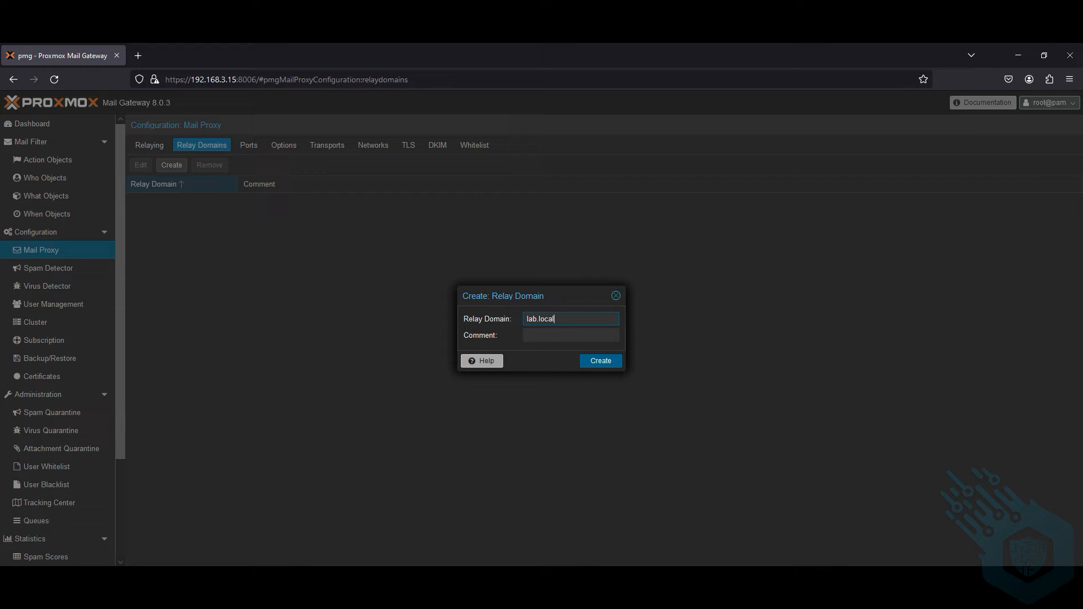
click(570, 335)
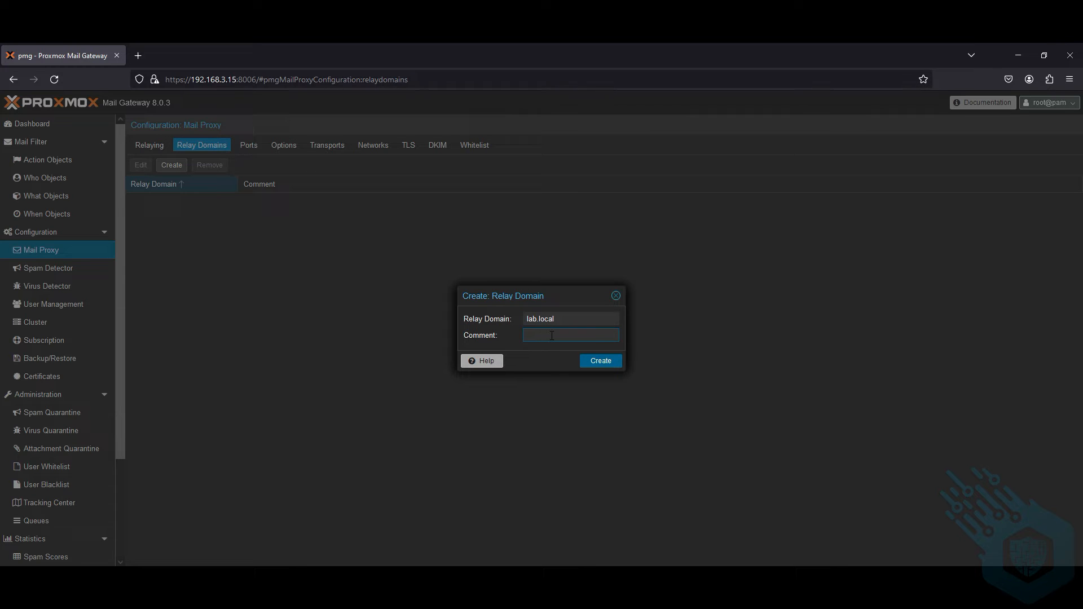
click(599, 361)
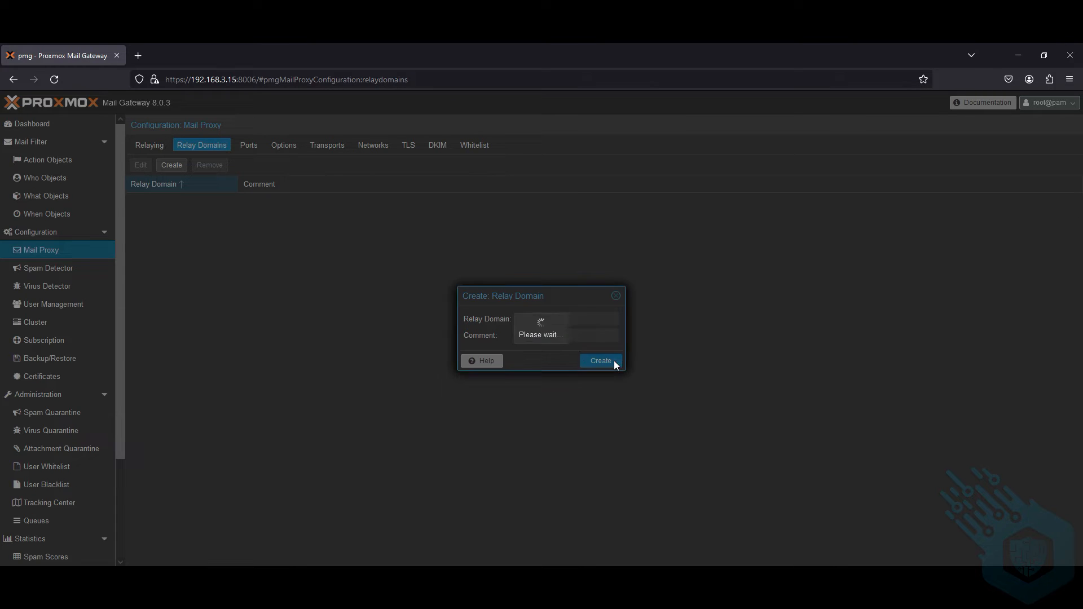
click(599, 360)
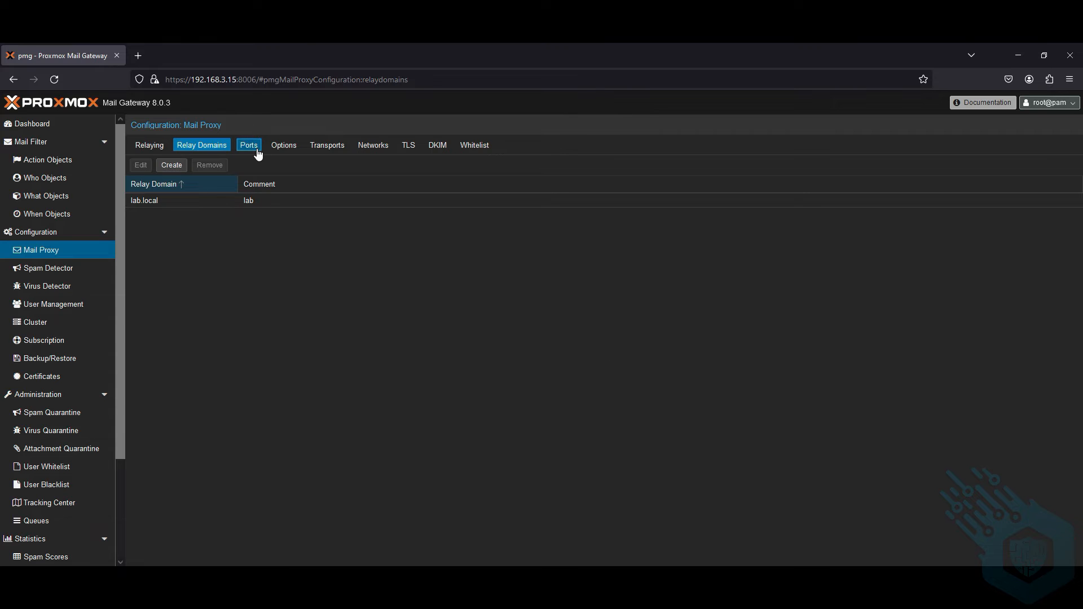
Show the Ports settings: external SMTP 25, internal SMTP 26.
click(248, 145)
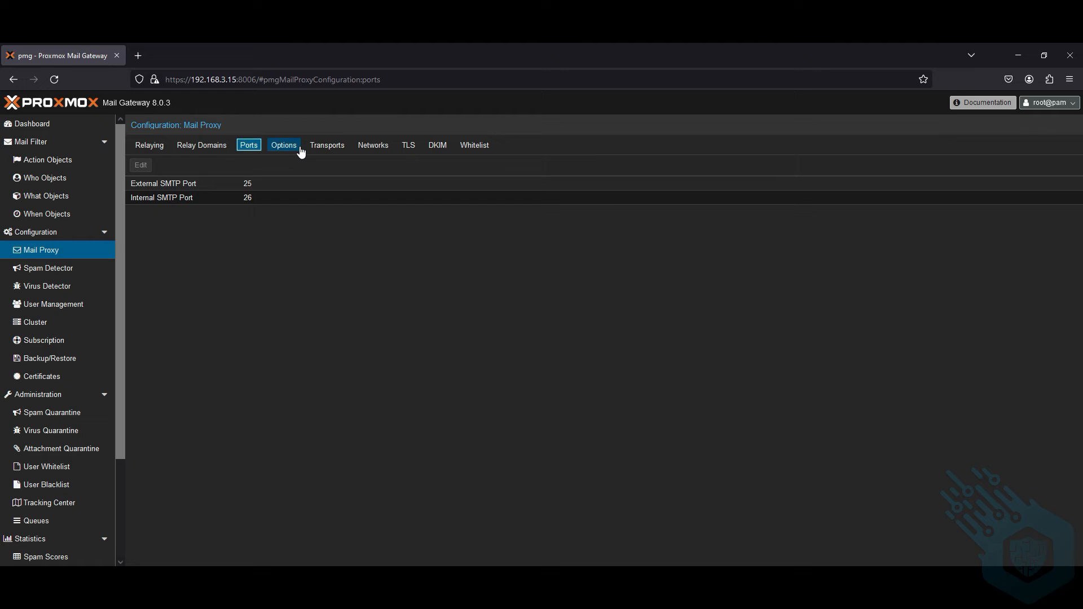
Review the Options, Transports, Networks, TLS, DKIM and Whitelist tabs, then head to Mail Filter.
click(283, 146)
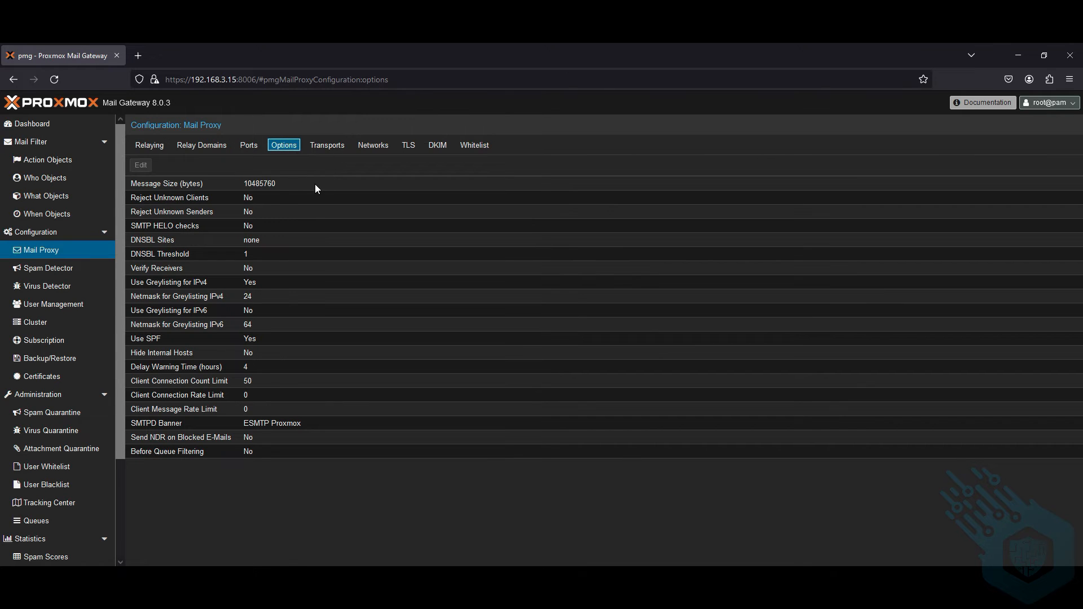
mouse_move(347, 402)
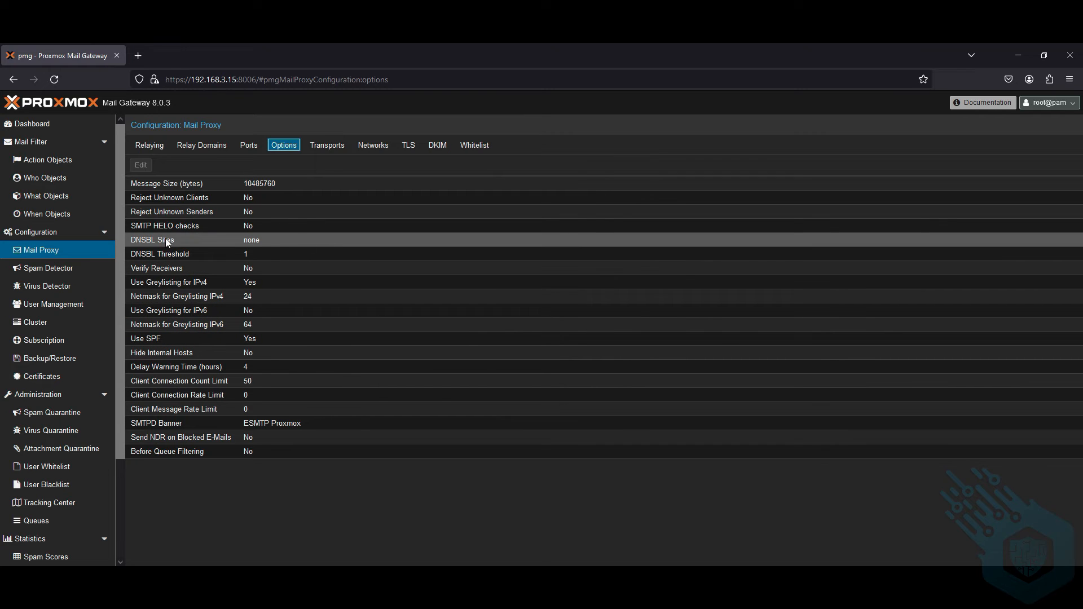
mouse_move(289, 248)
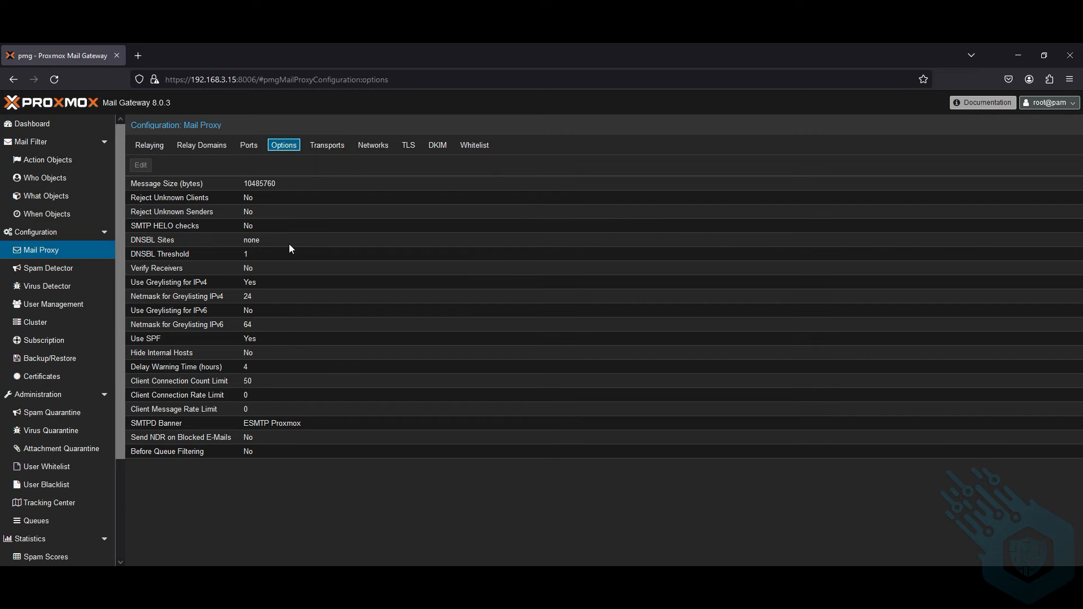
click(327, 145)
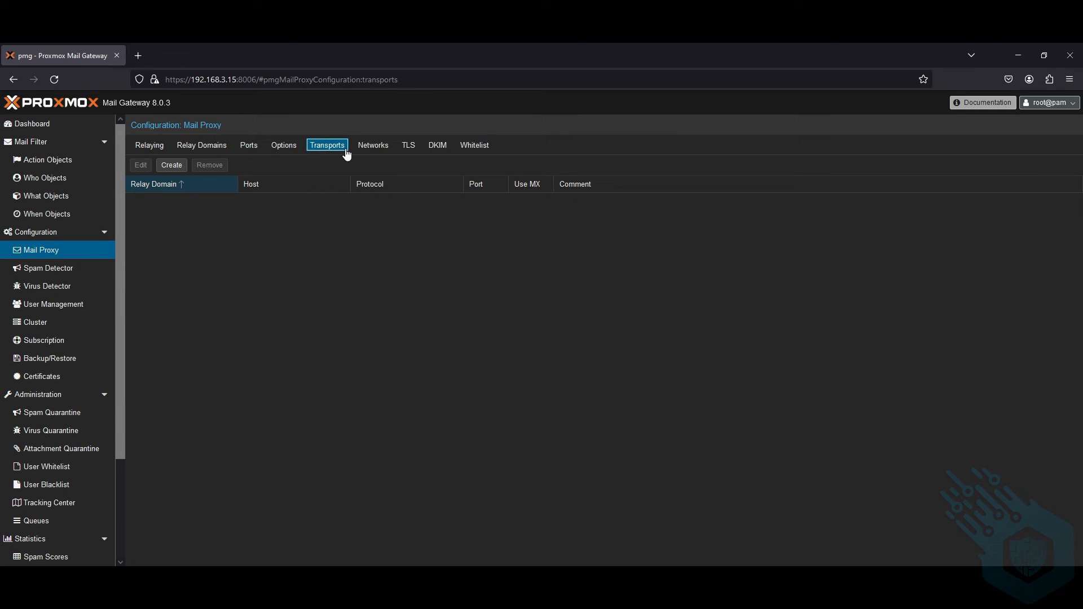
mouse_move(373, 146)
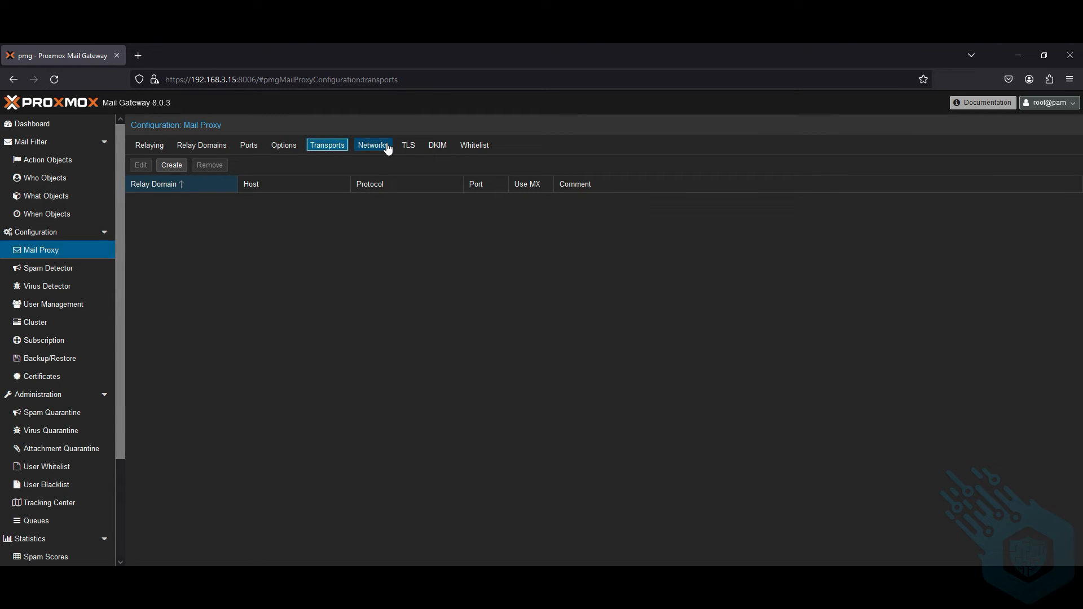
click(373, 145)
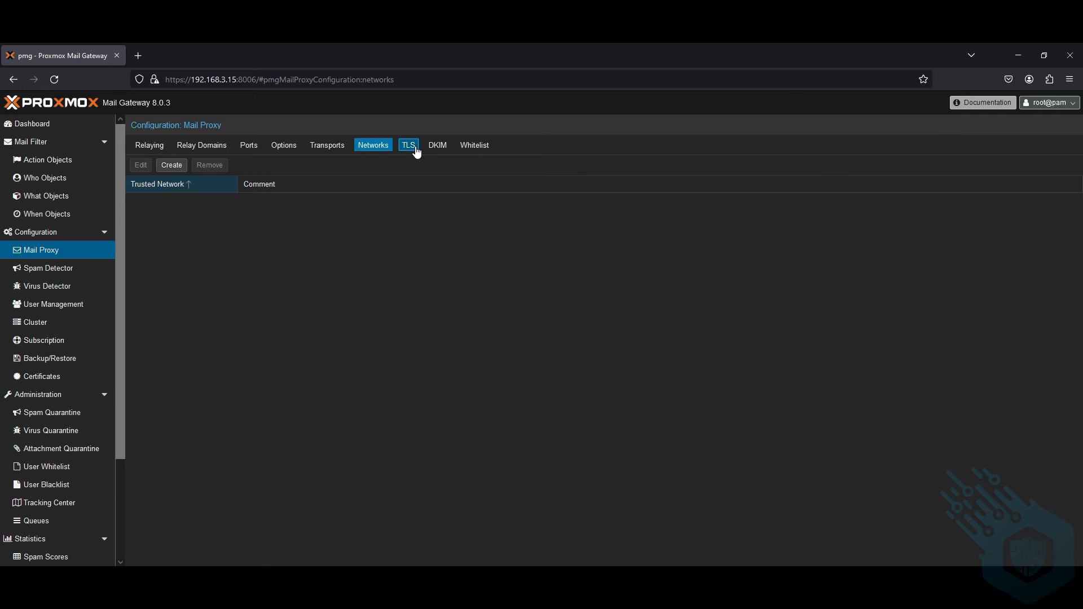
click(408, 145)
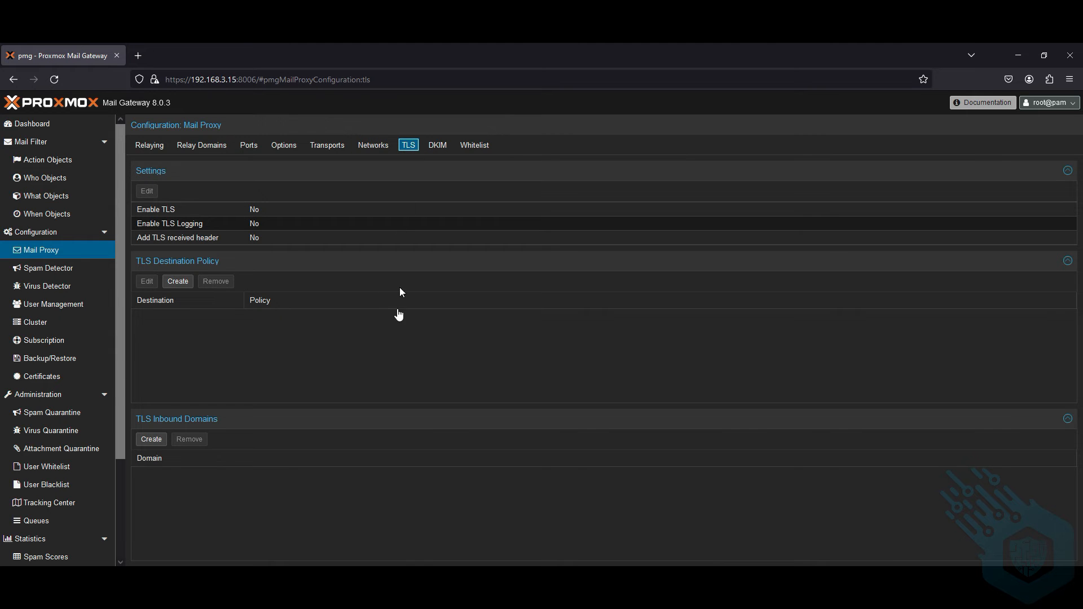
mouse_move(310, 210)
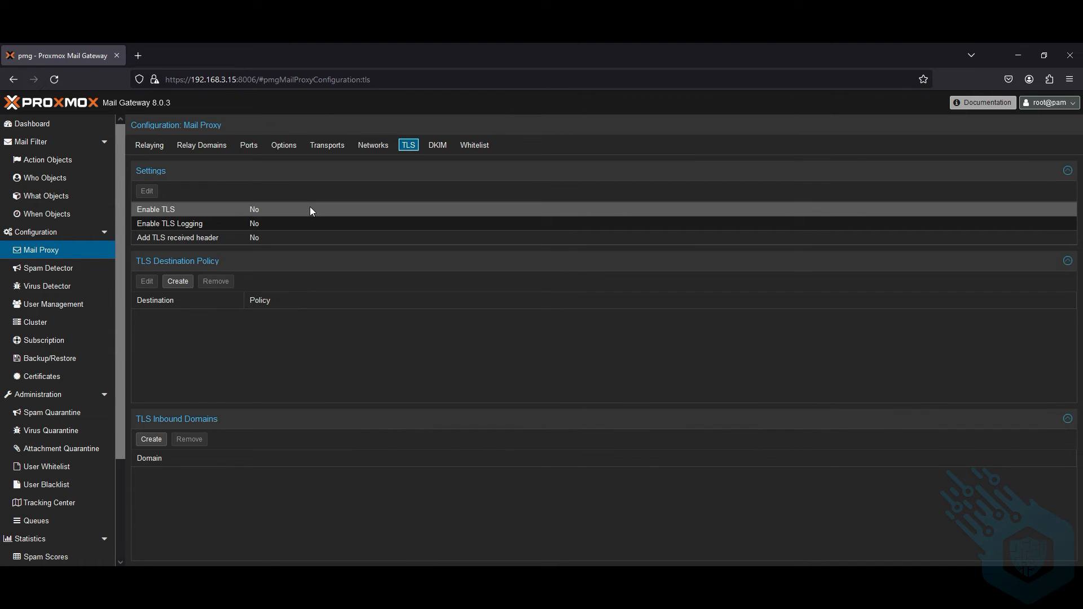
mouse_move(436, 145)
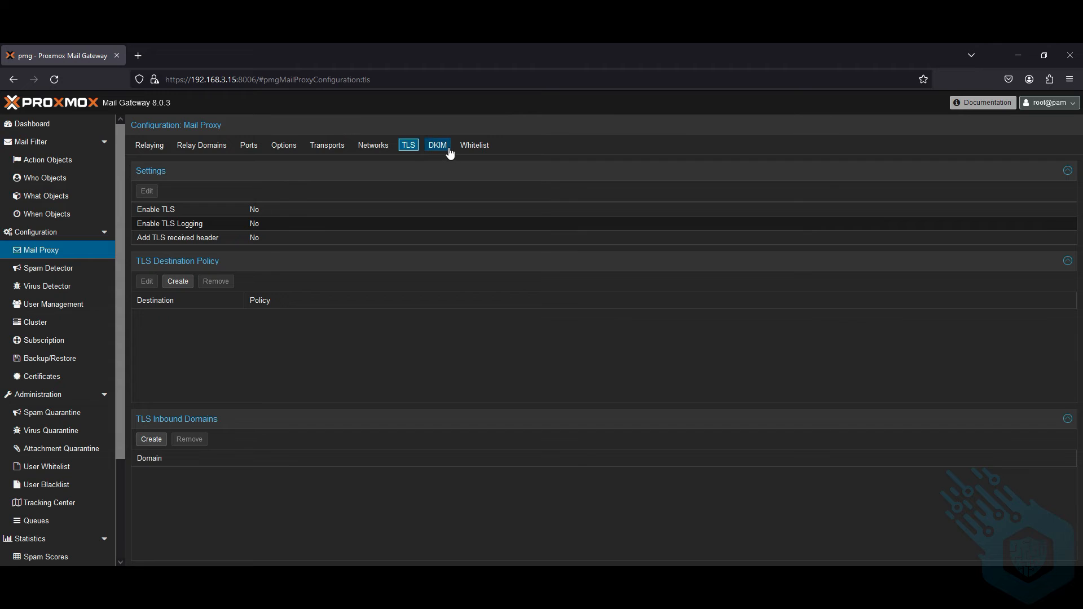
click(437, 145)
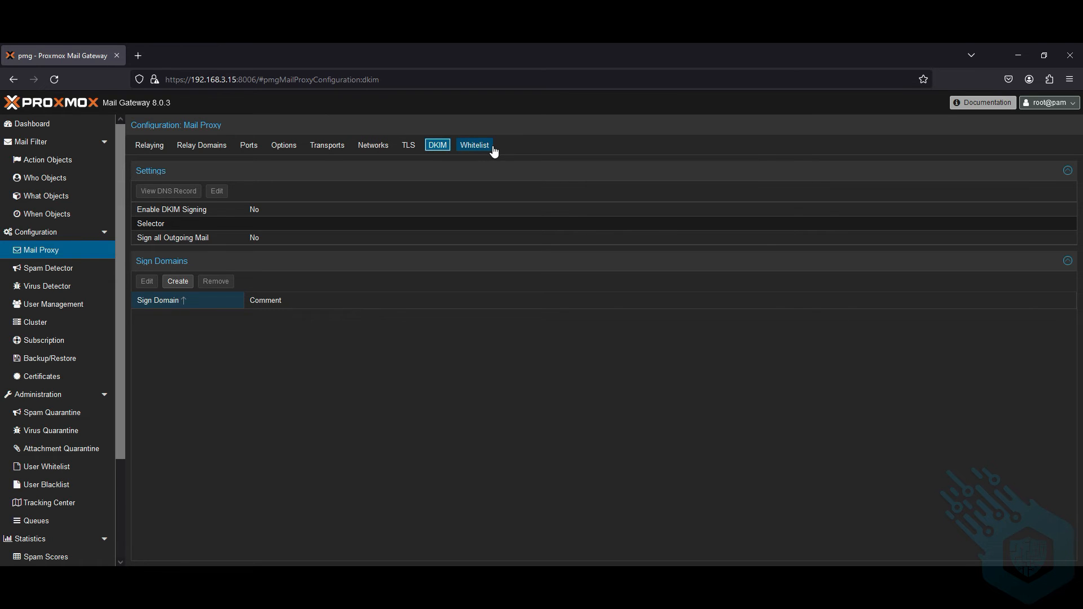
click(474, 146)
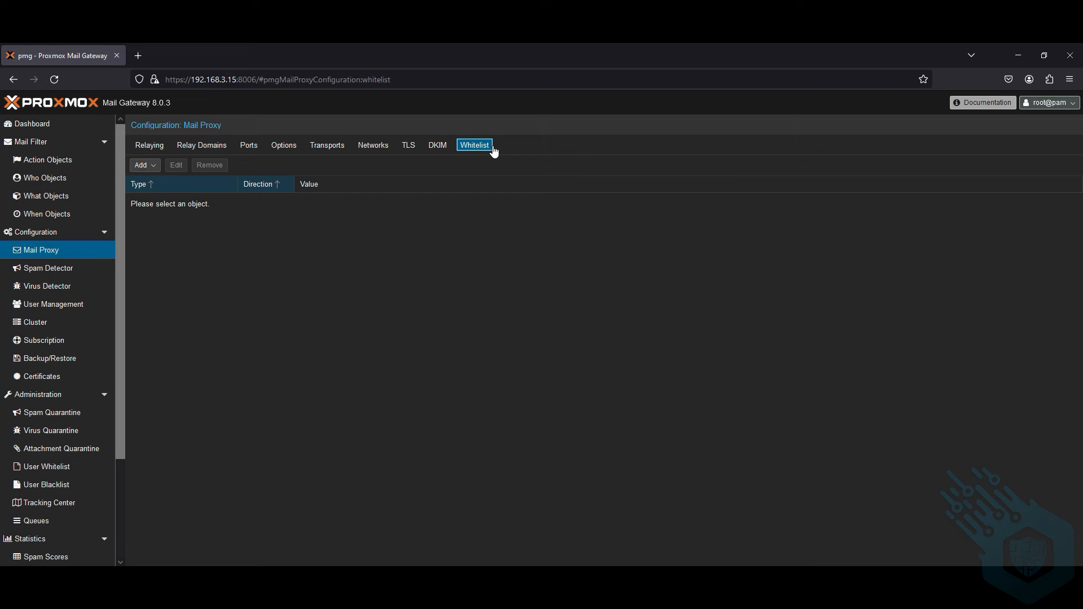
click(32, 143)
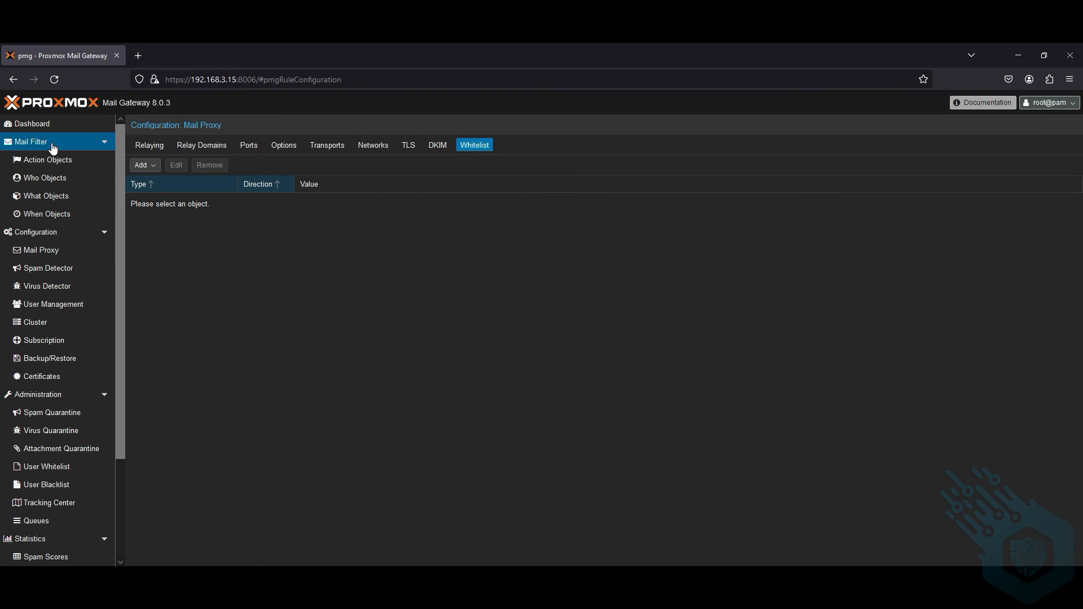
Select the Blacklist rule in Mail Filter > Rules to show its used objects.
click(30, 142)
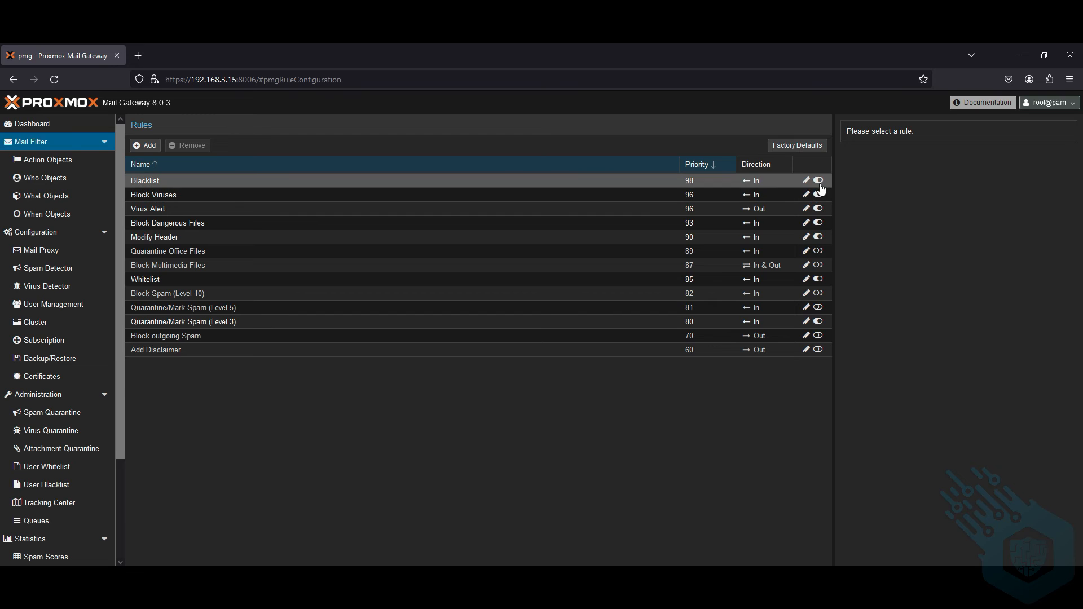
mouse_move(817, 181)
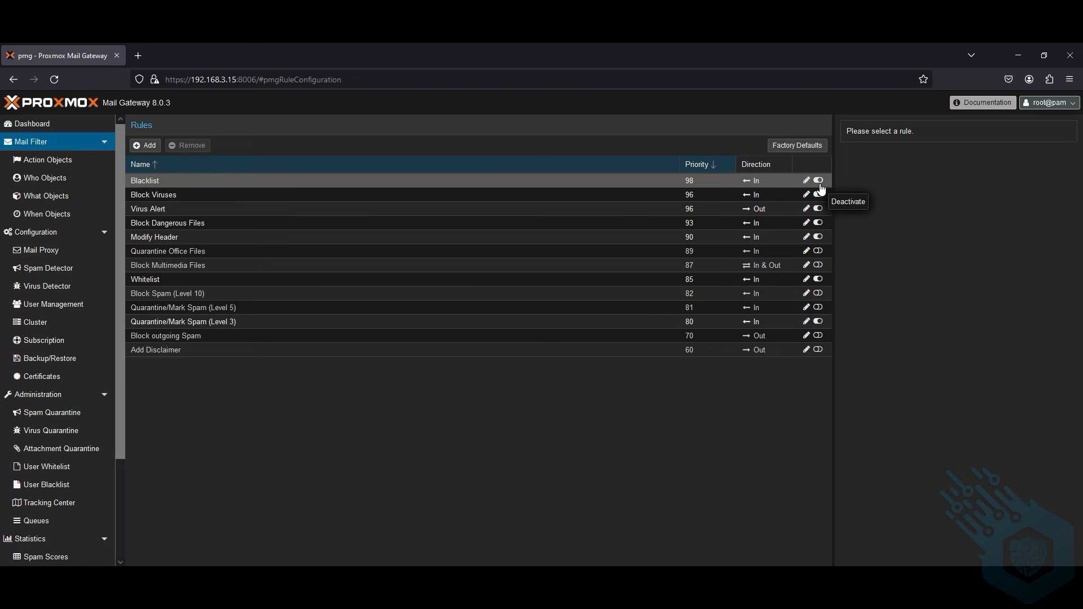
mouse_move(819, 237)
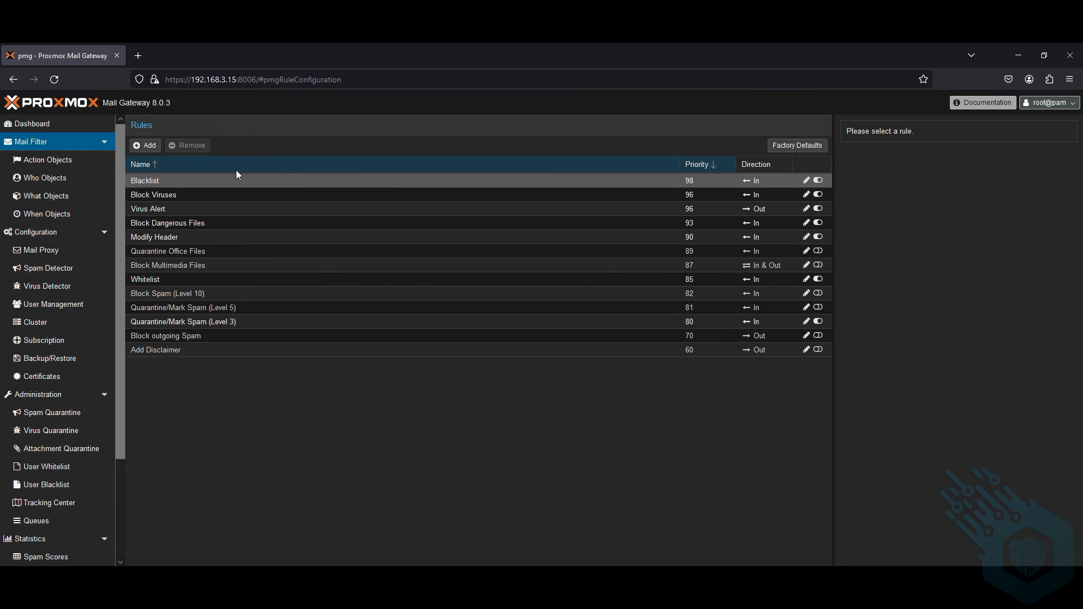
click(146, 180)
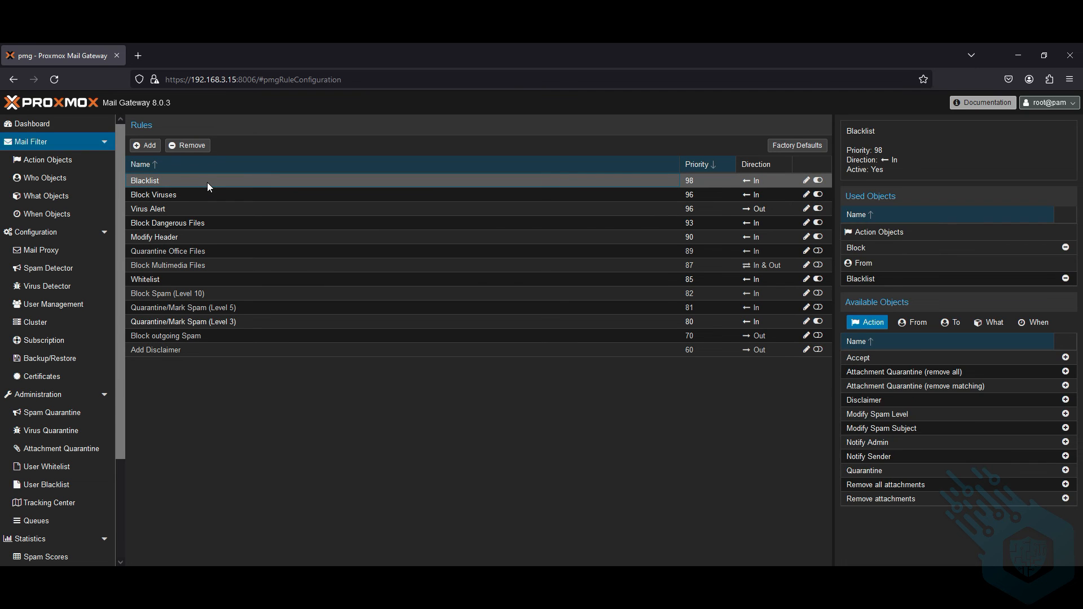
mouse_move(904, 247)
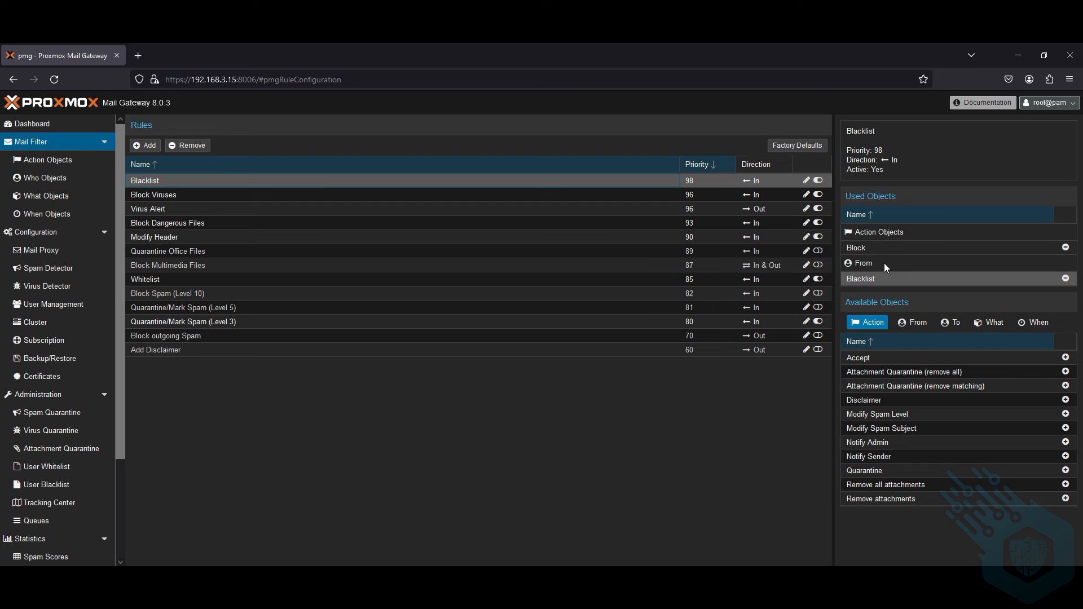
mouse_move(896, 336)
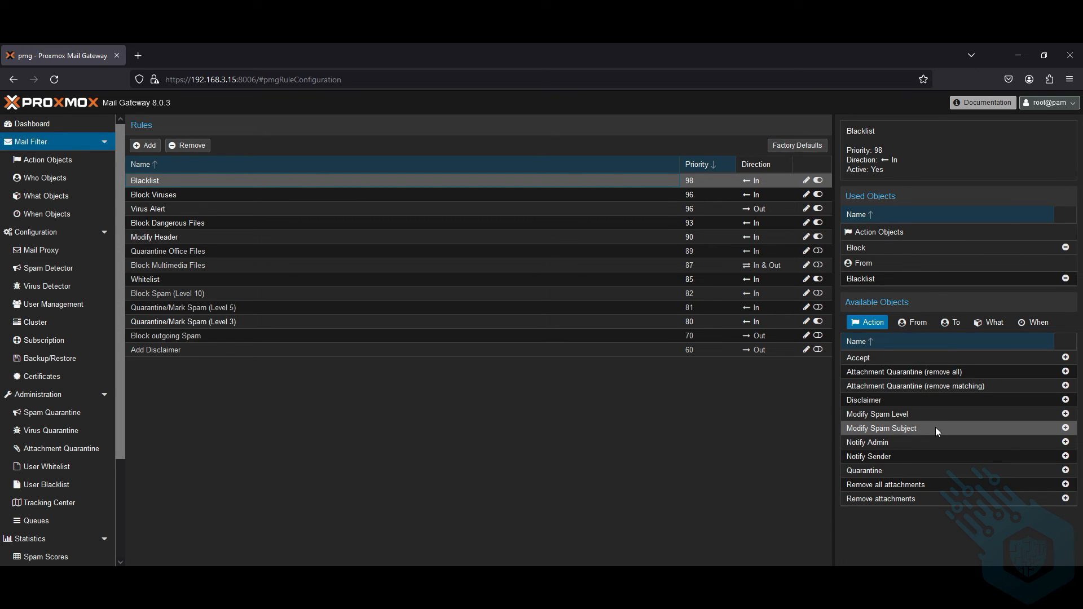
mouse_move(1069, 292)
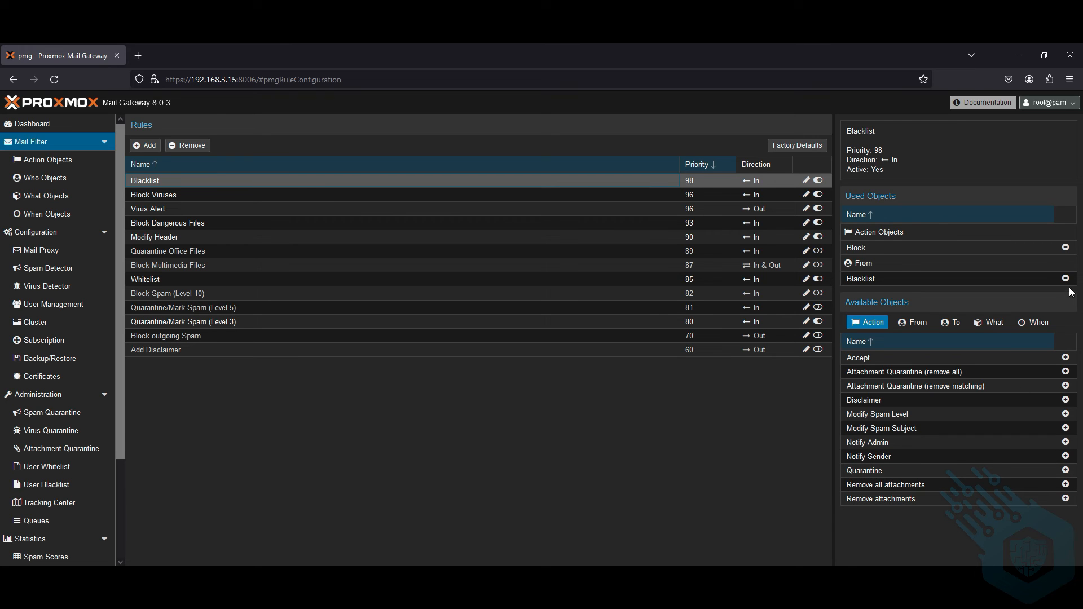
mouse_move(1065, 279)
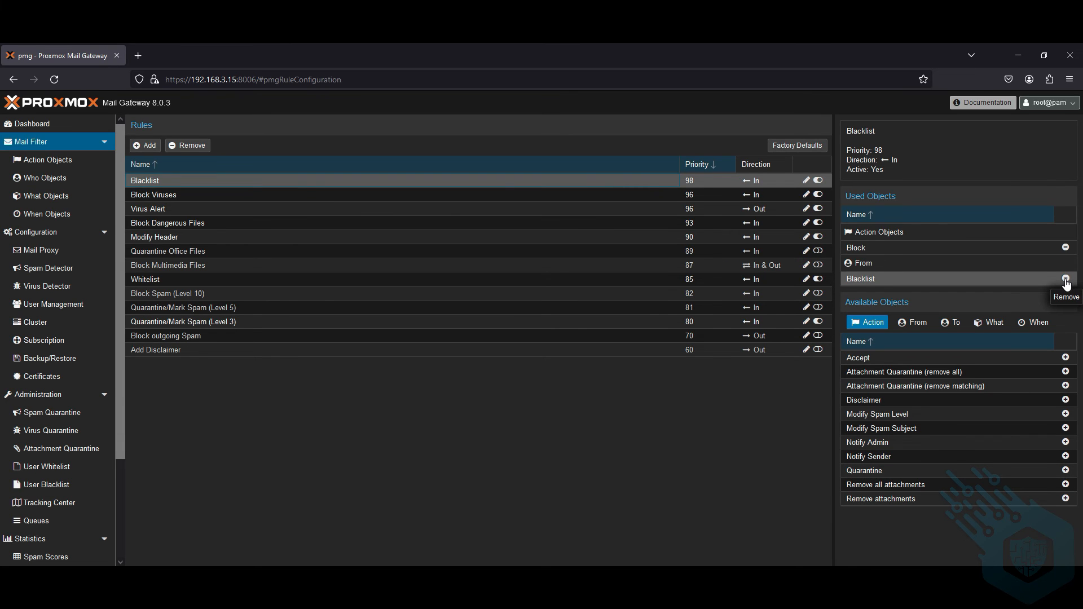
Remove the Blacklist From object from the rule and add the Accept action.
click(1066, 279)
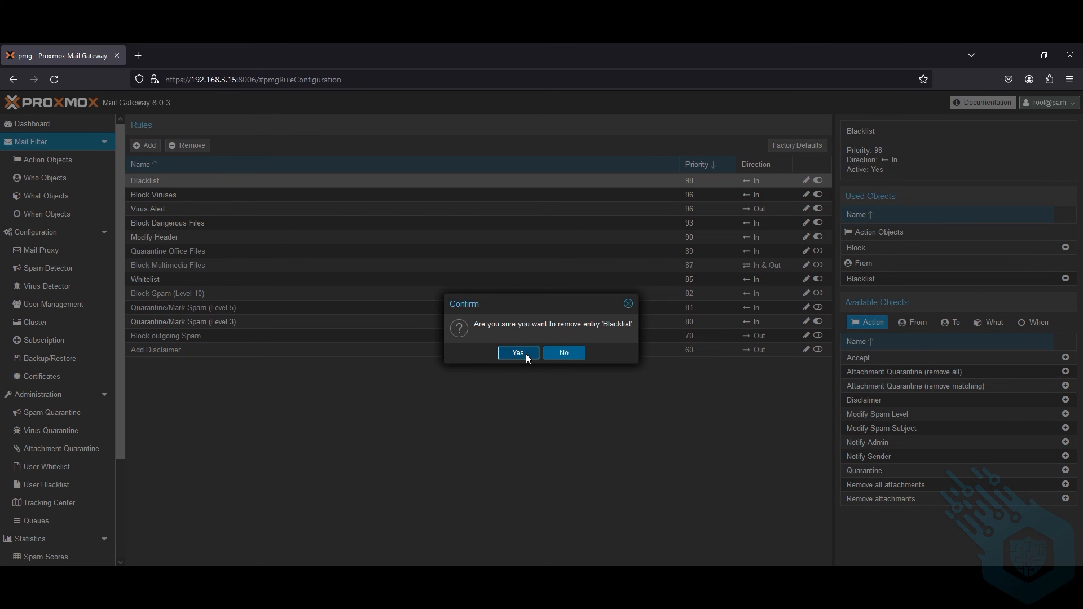
click(518, 353)
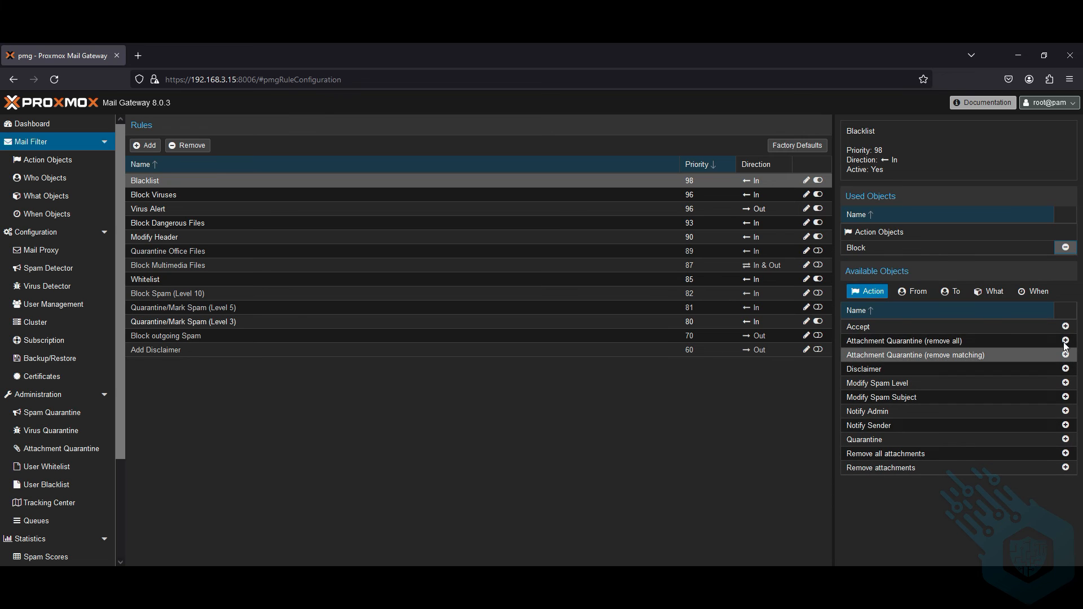
click(1063, 326)
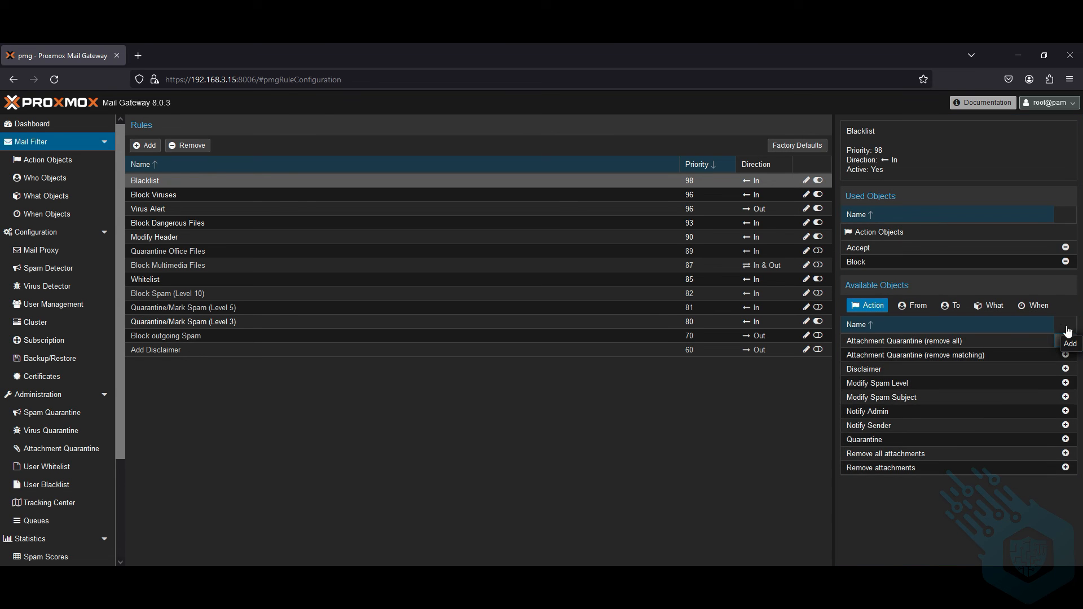
mouse_move(877, 251)
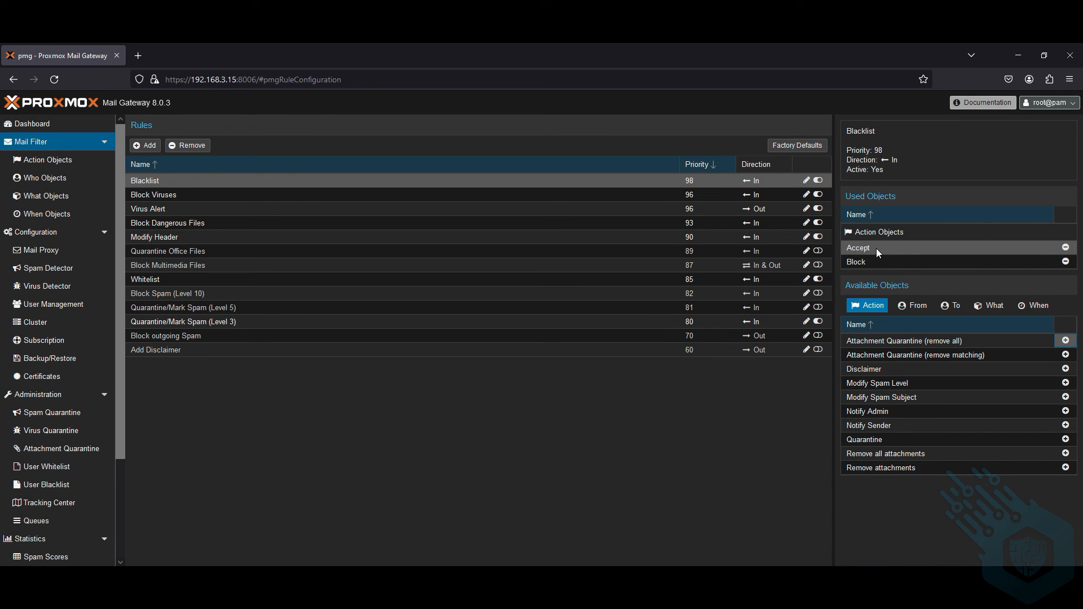
mouse_move(920, 208)
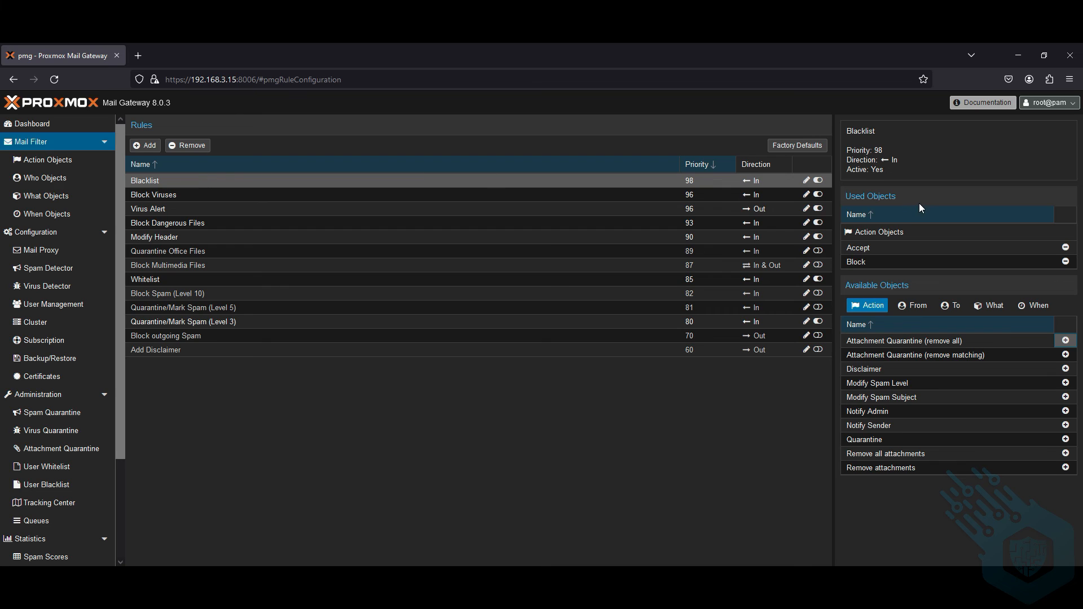
mouse_move(912, 285)
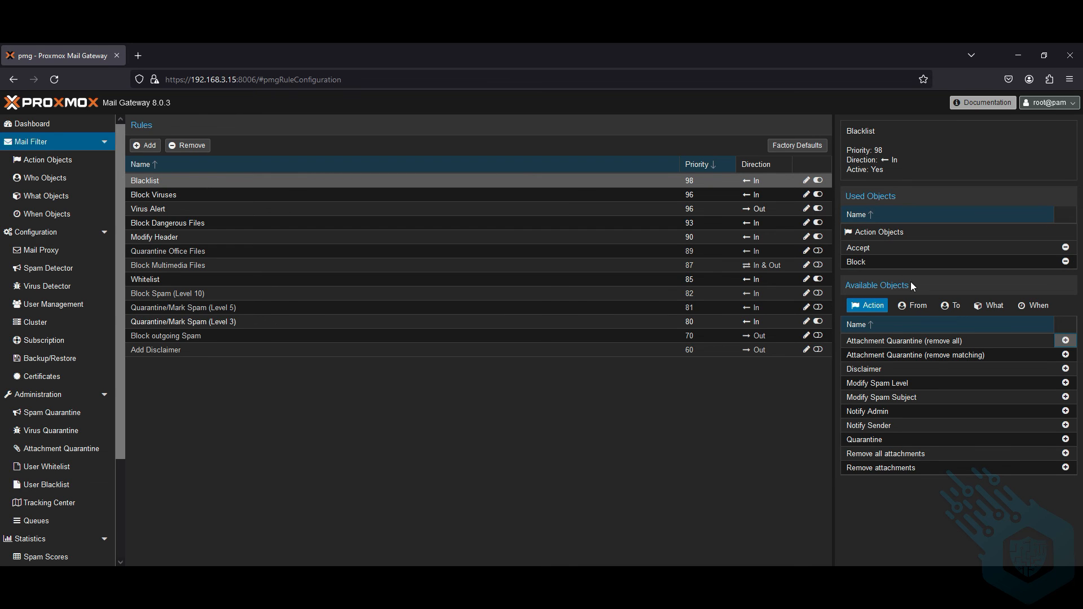
mouse_move(104, 202)
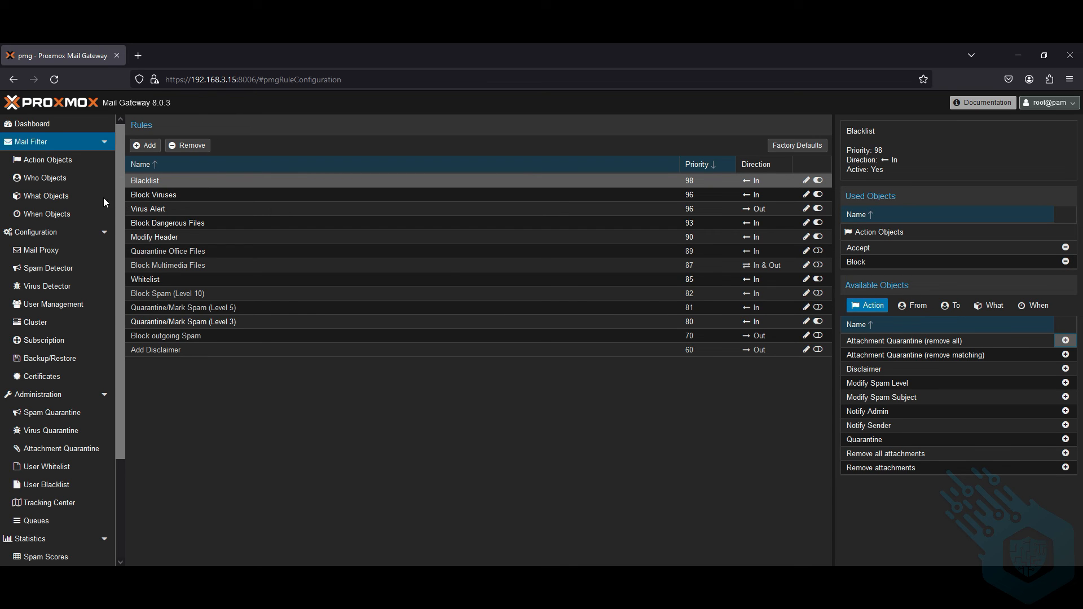
Browse the Action Objects (Accept), Who Objects and What Objects lists.
click(45, 159)
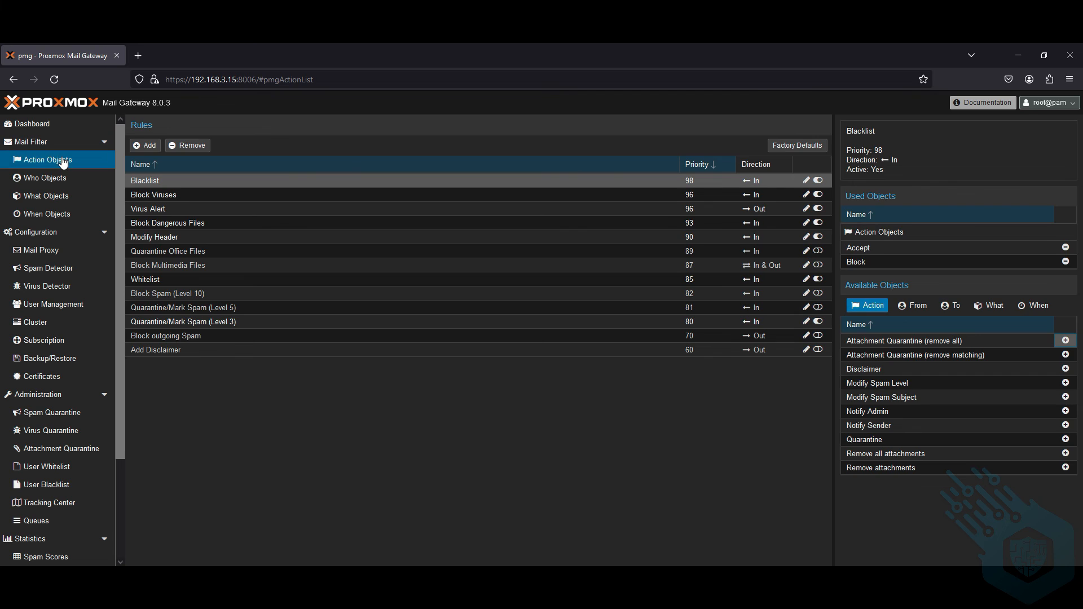
click(49, 159)
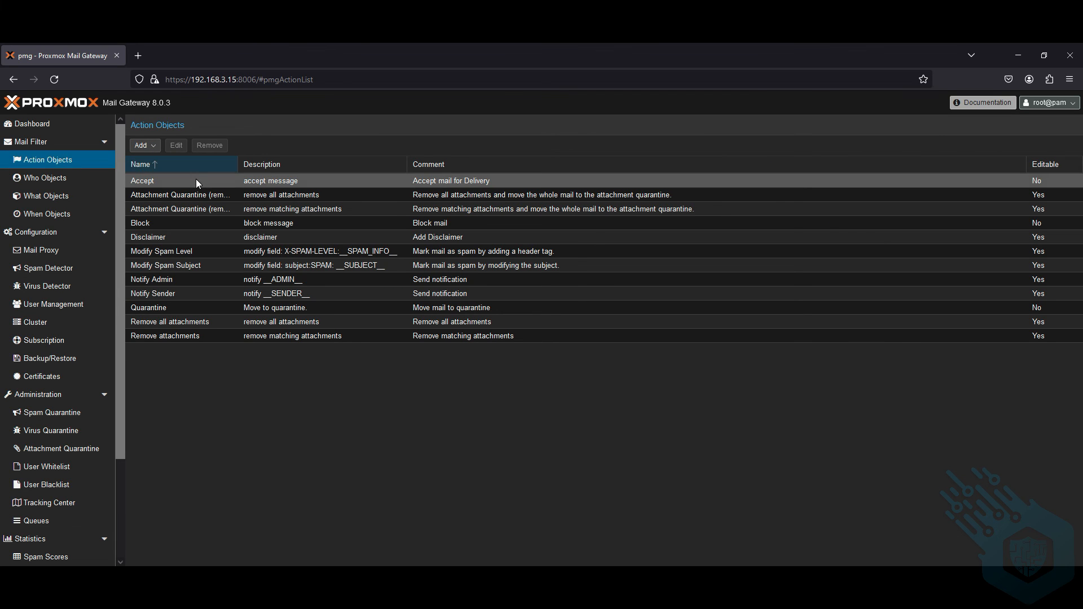
click(44, 177)
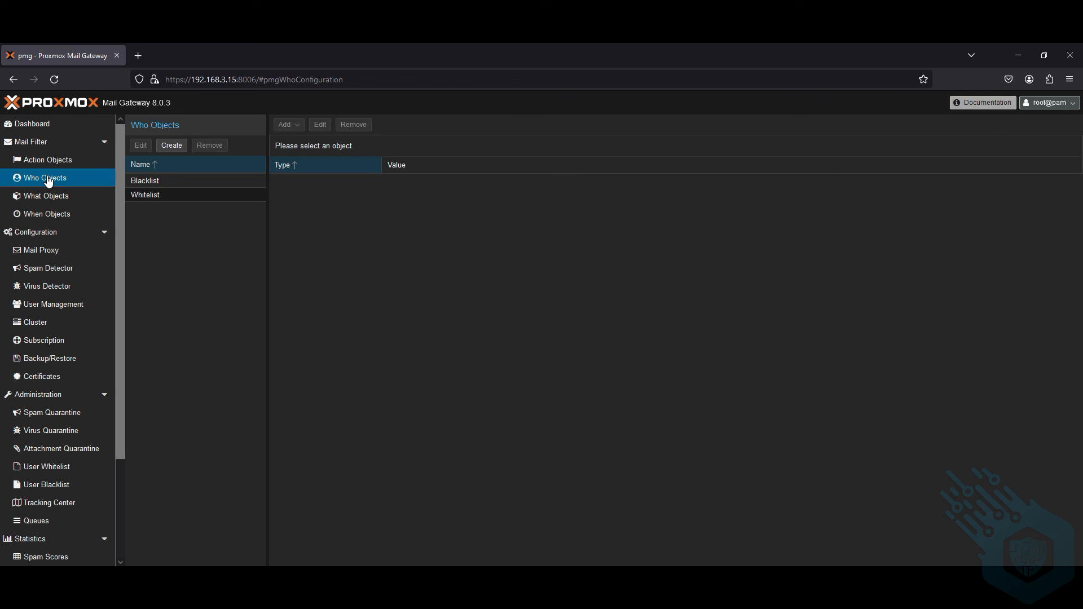
mouse_move(71, 186)
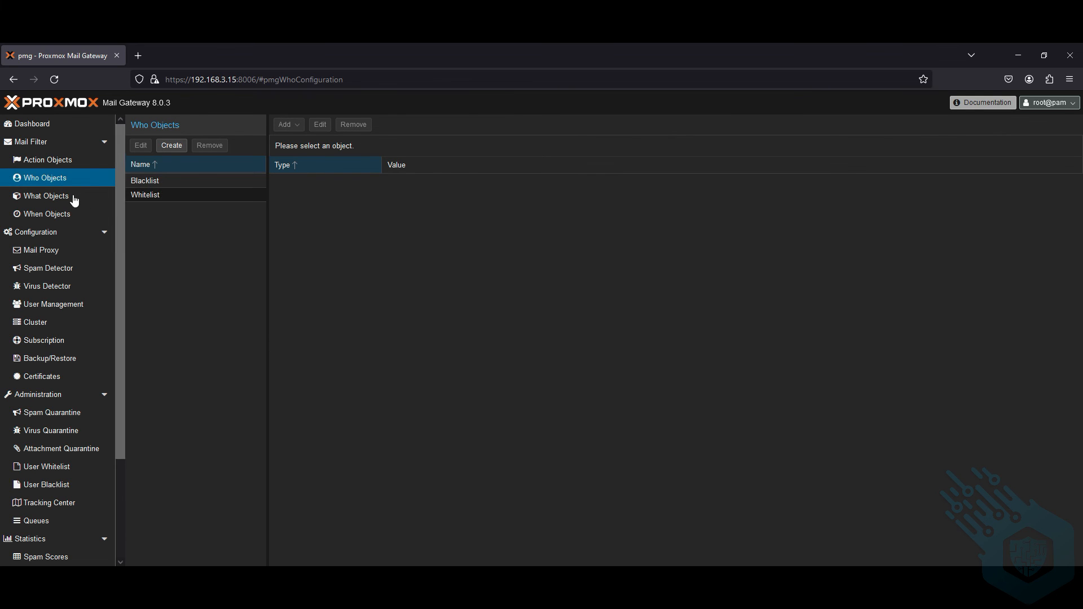
click(46, 195)
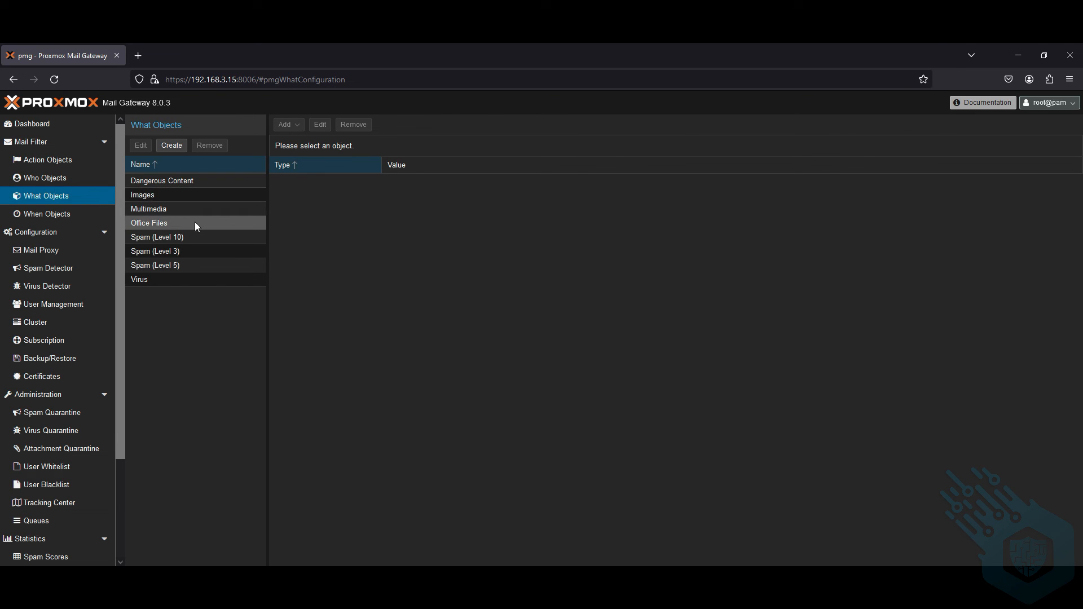
mouse_move(46, 214)
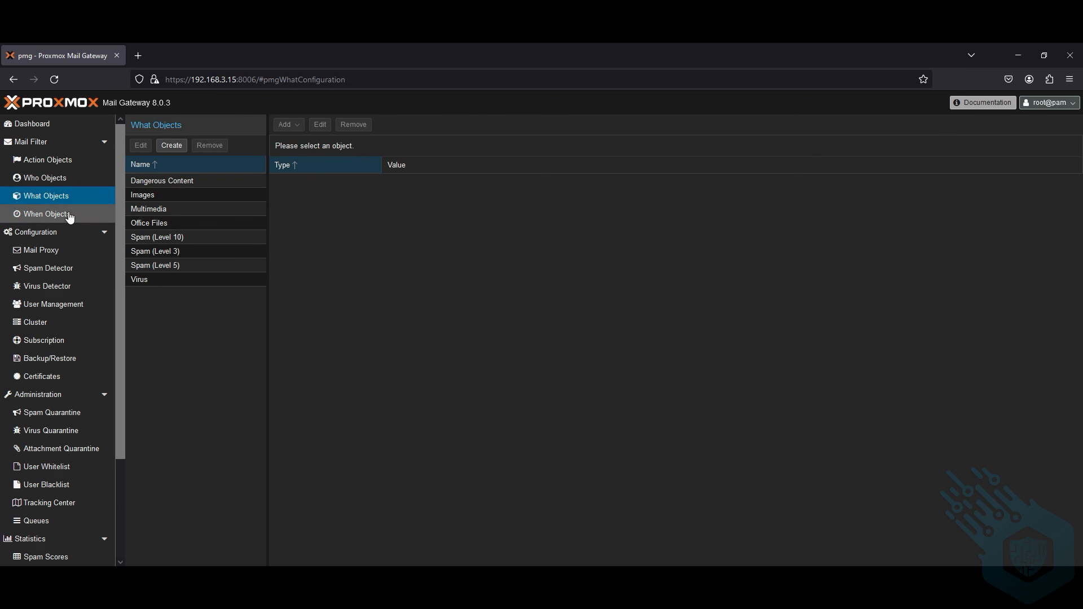
Show the When Objects list, which contains only the Office Hours object.
click(45, 214)
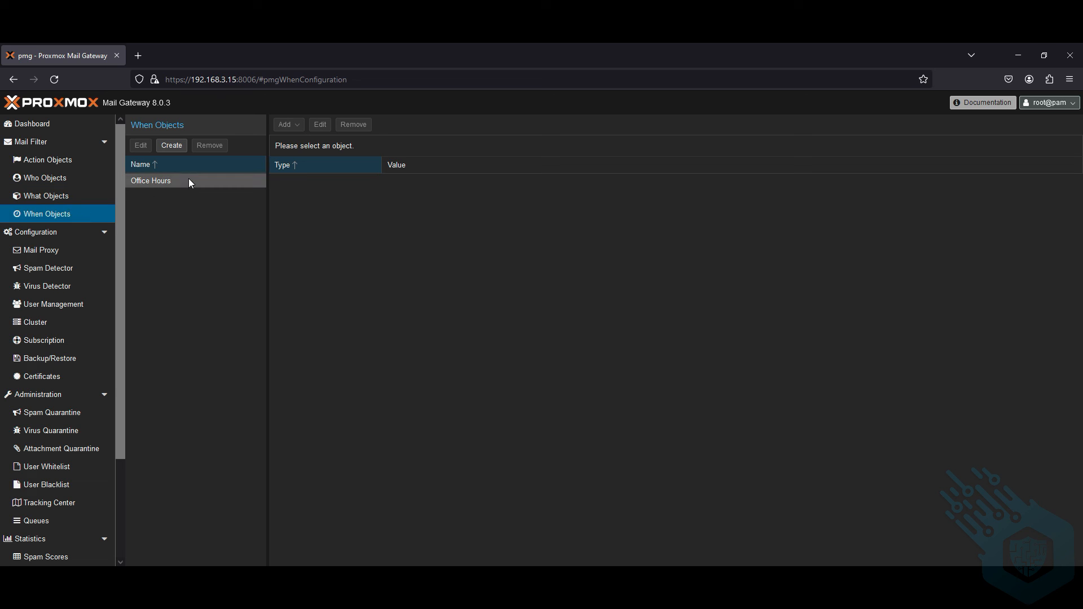
mouse_move(194, 223)
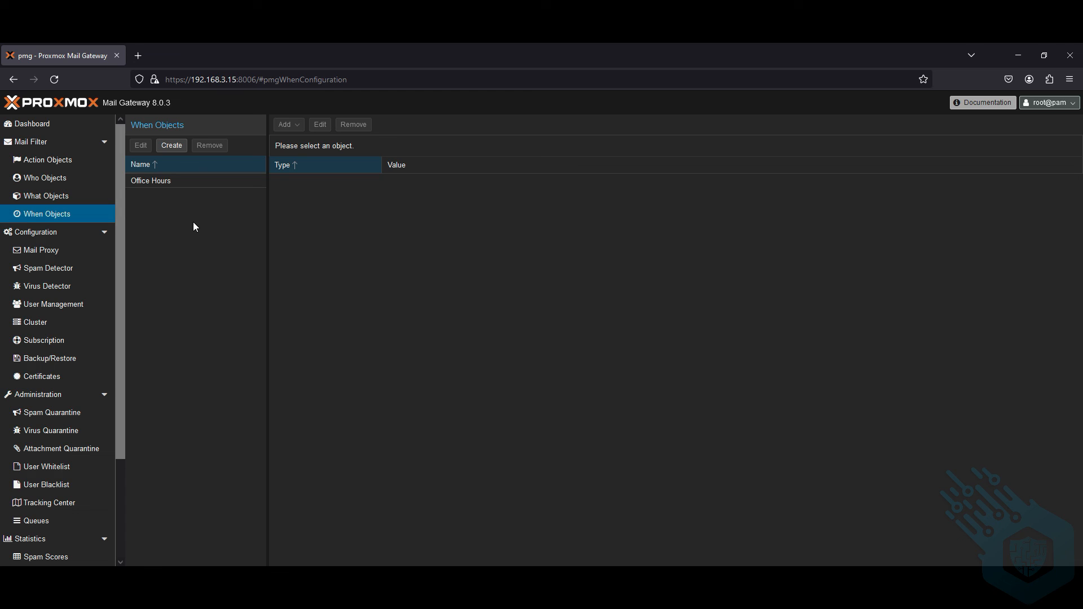
mouse_move(241, 261)
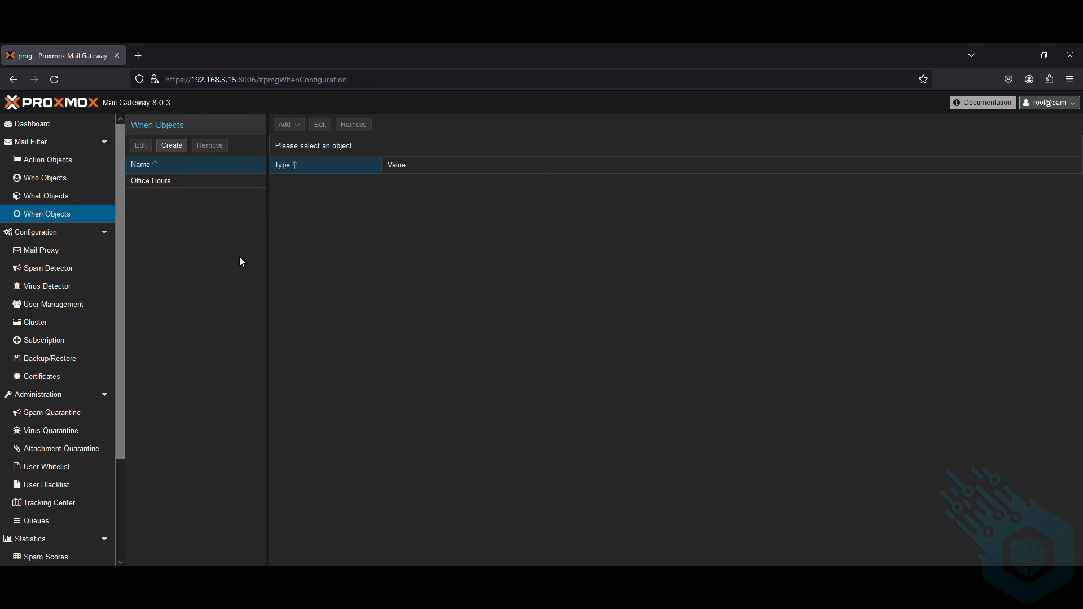
mouse_move(508, 337)
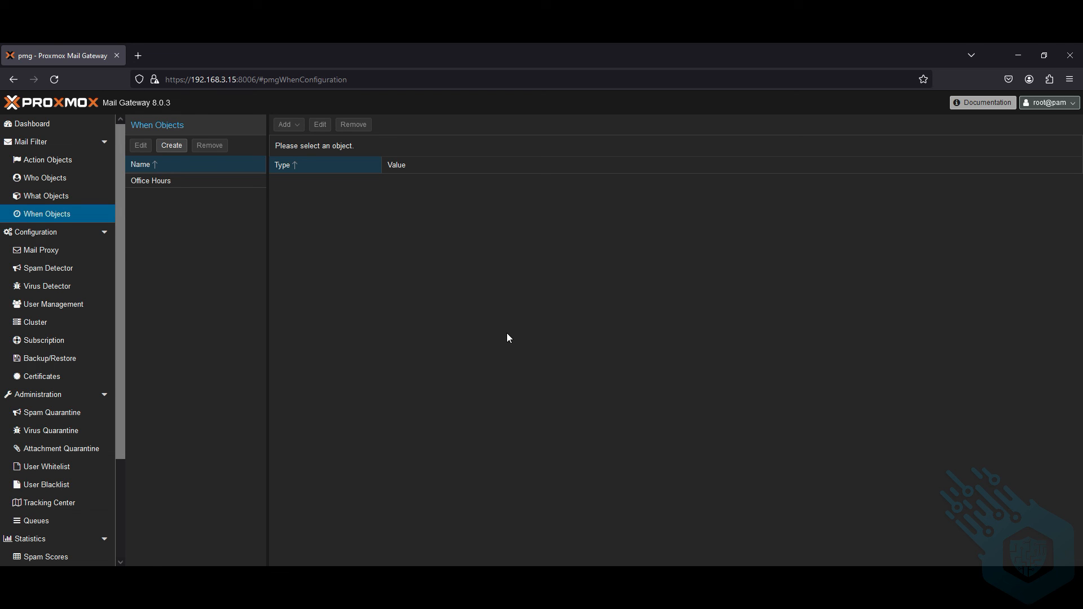